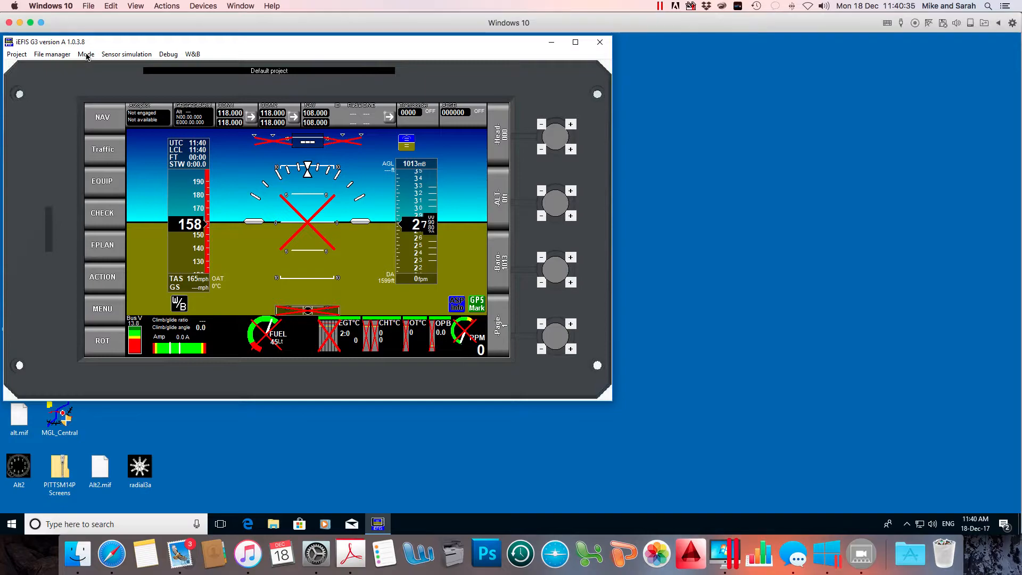
Switch the simulator to Design mode and open the Module loading options.
left_click(86, 53)
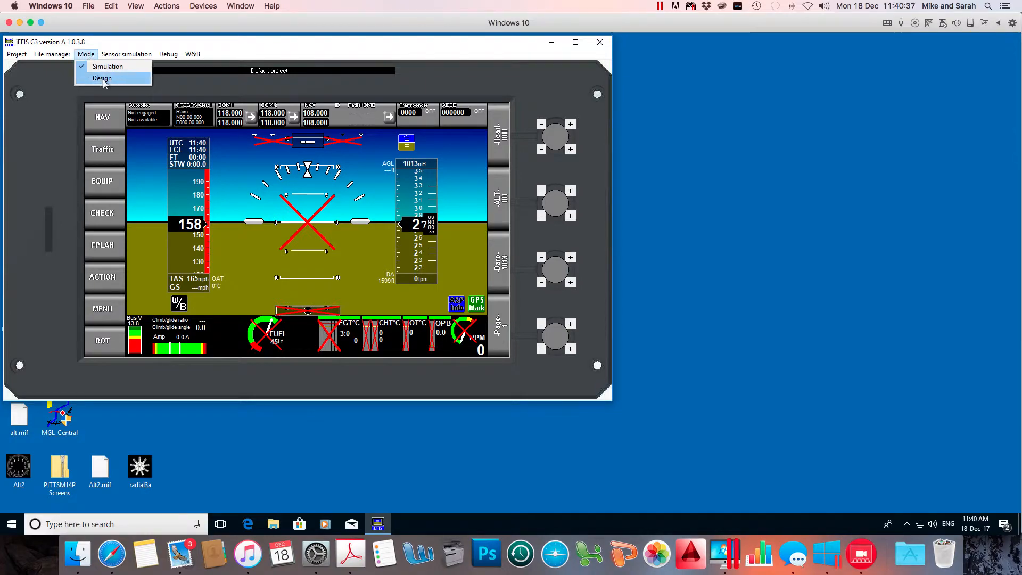
left_click(101, 78)
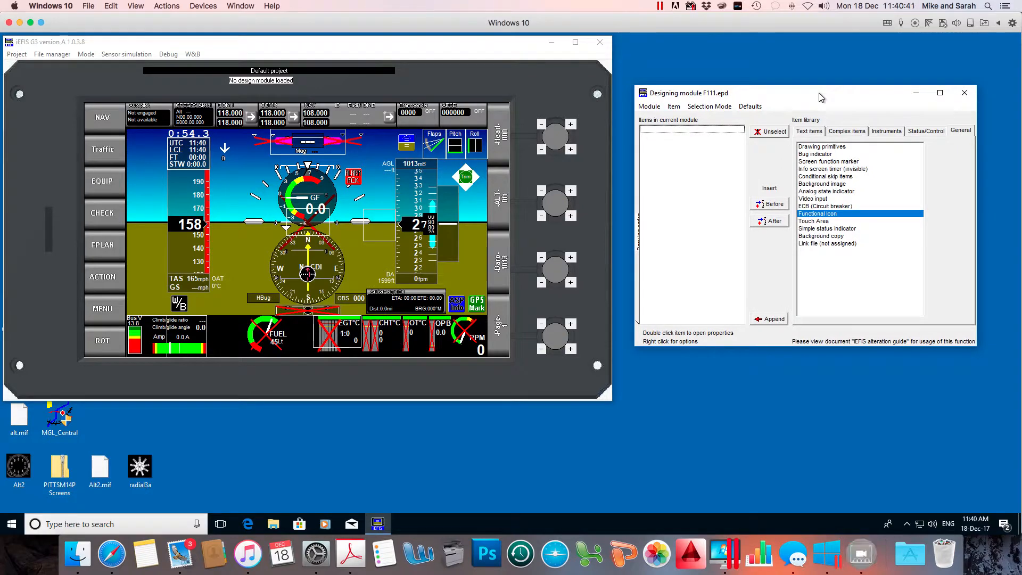
left_click(648, 107)
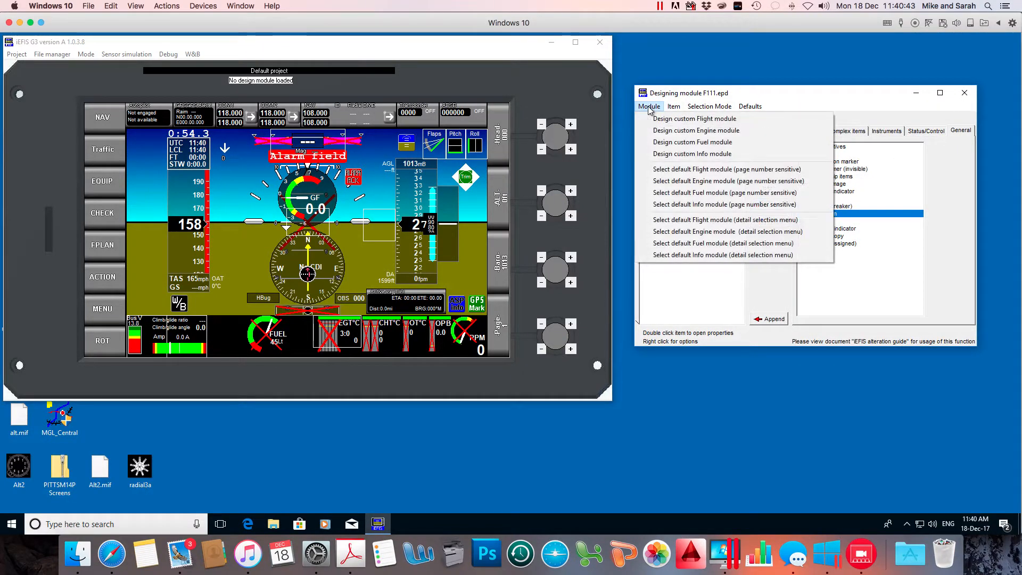
mouse_move(711, 168)
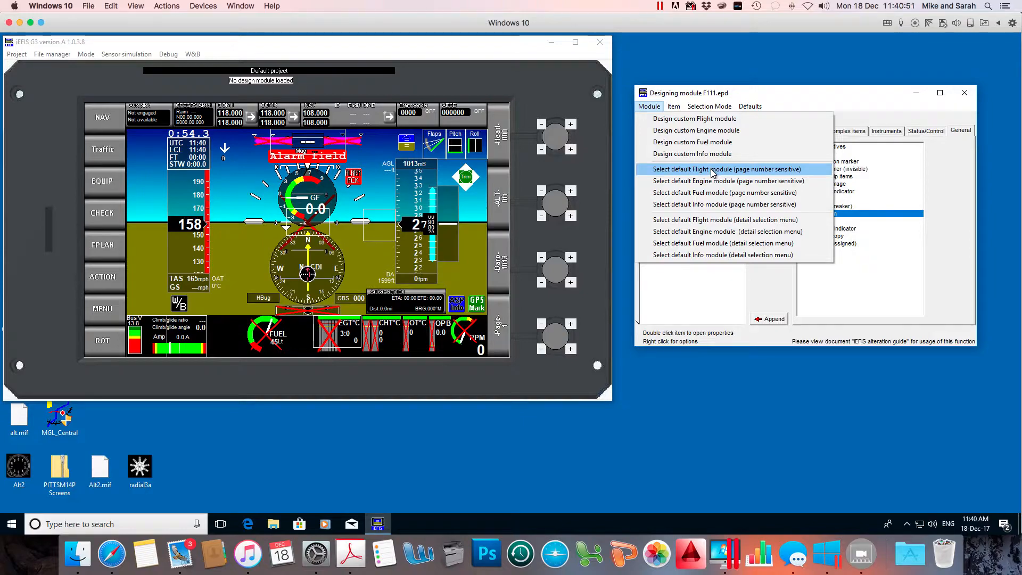
mouse_move(717, 181)
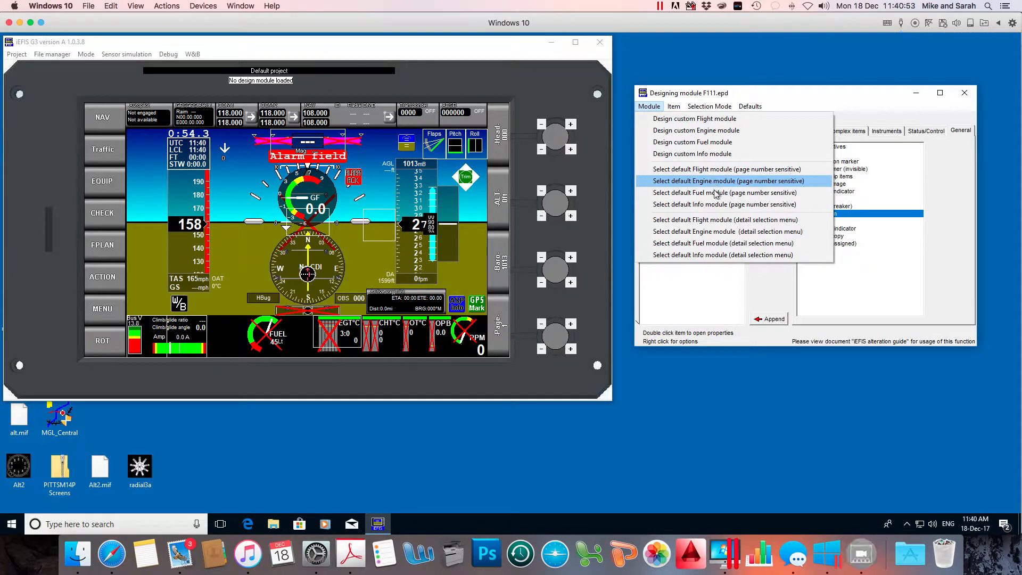
mouse_move(717, 193)
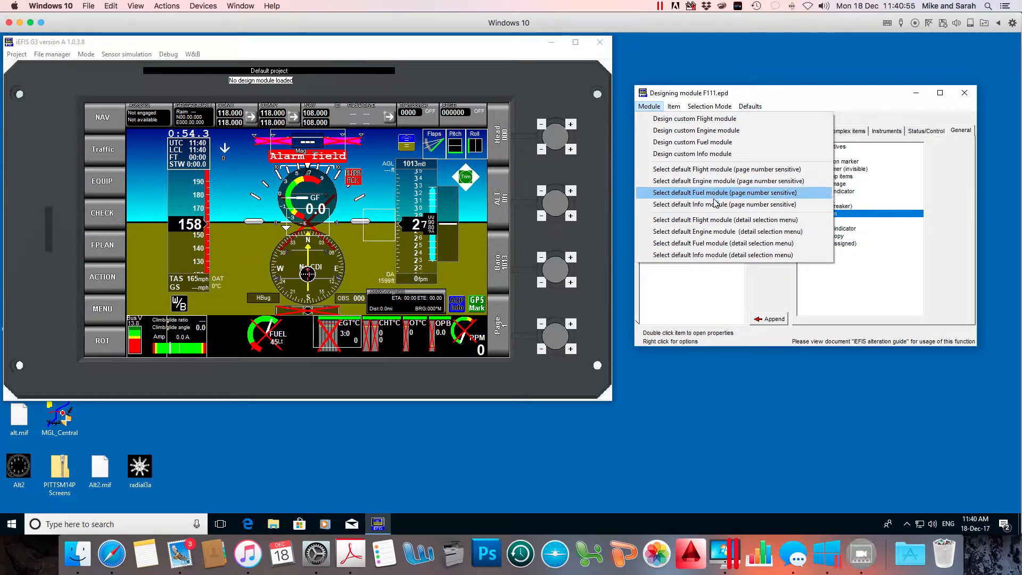
mouse_move(727, 168)
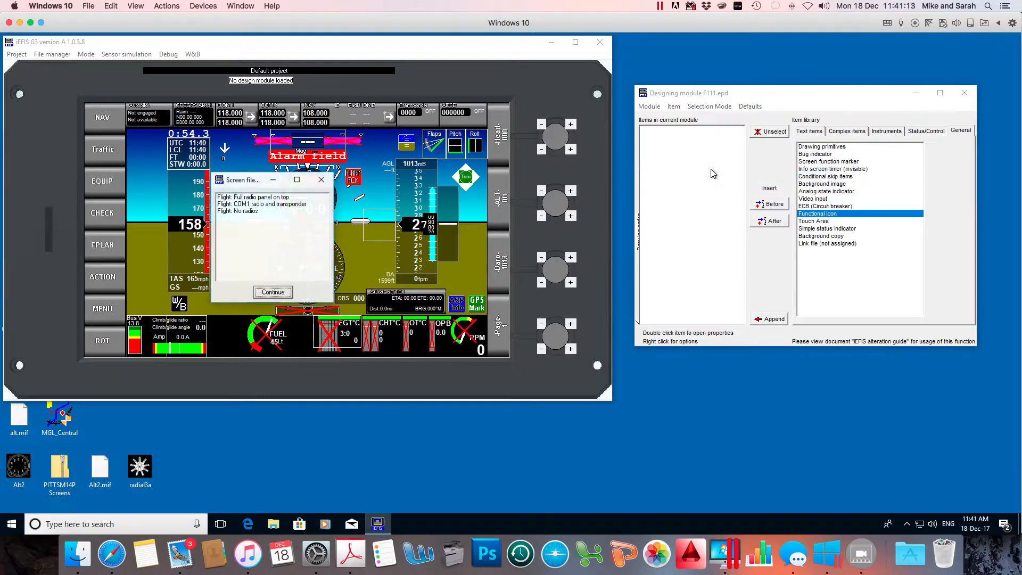
Load the 'Flight: Full radio panel on top' default layout.
left_click(253, 197)
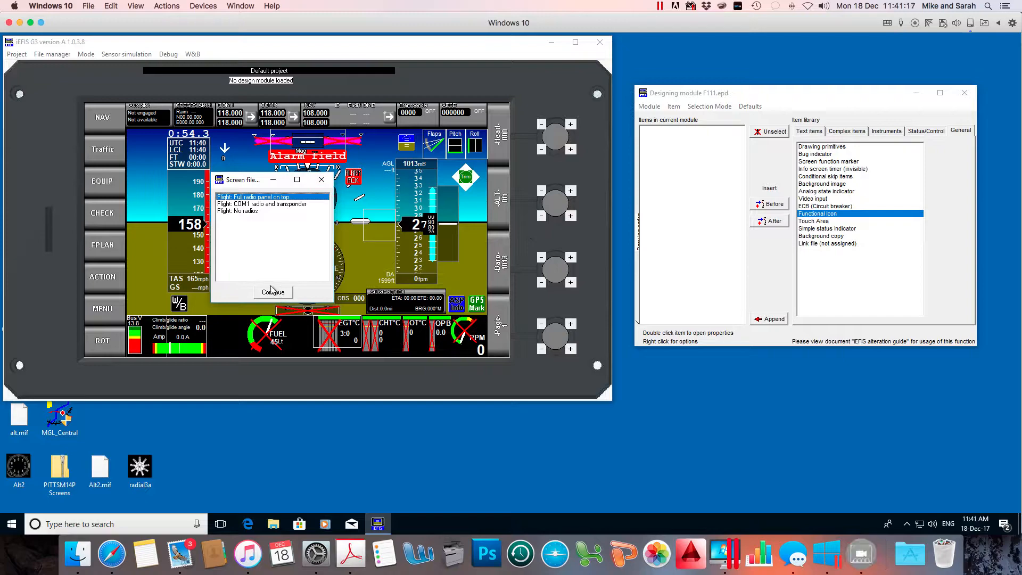
left_click(273, 291)
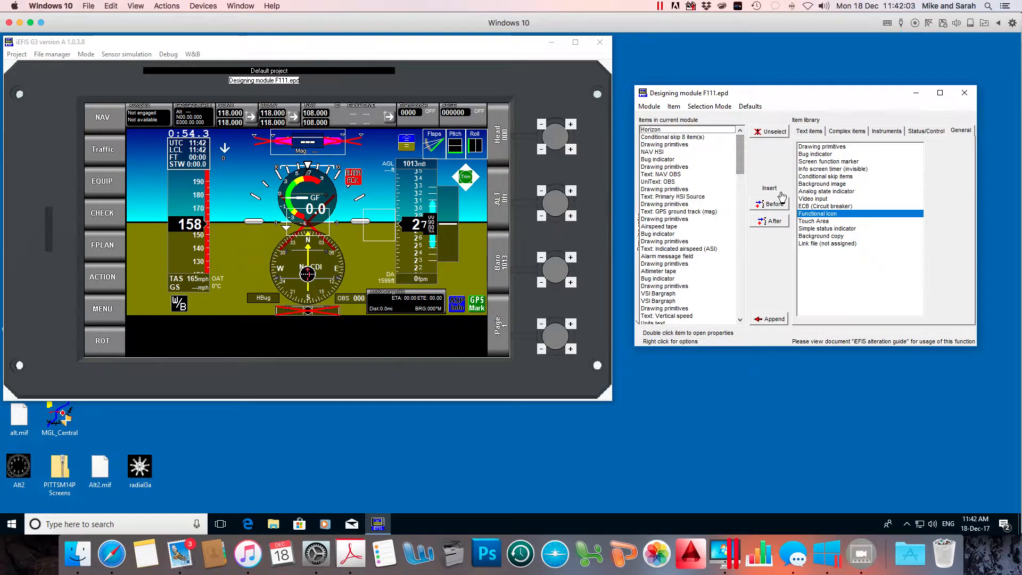
mouse_move(746, 236)
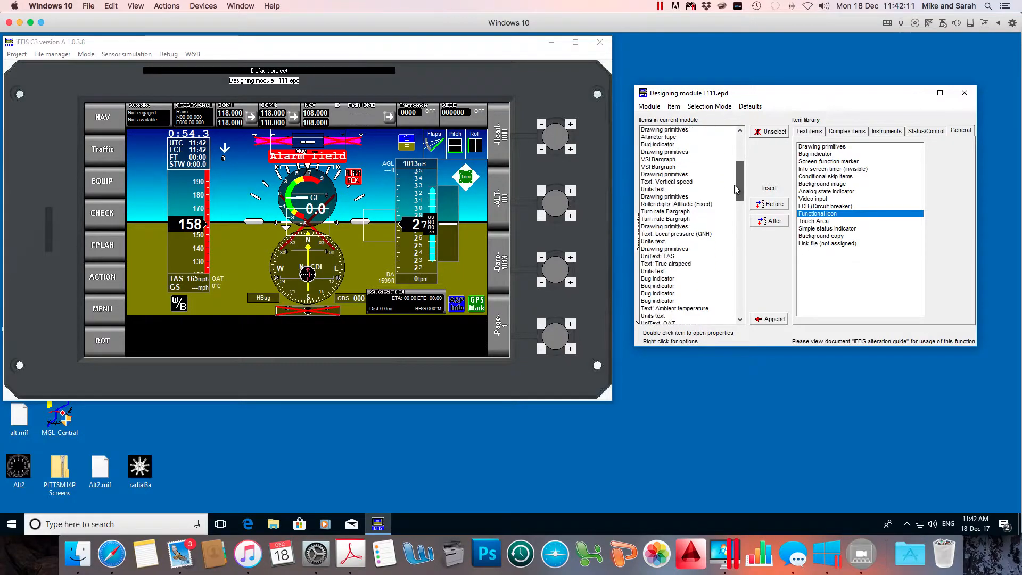
Scroll the module item list and select 'Functional Icon: Route step back'.
scroll("down", 3)
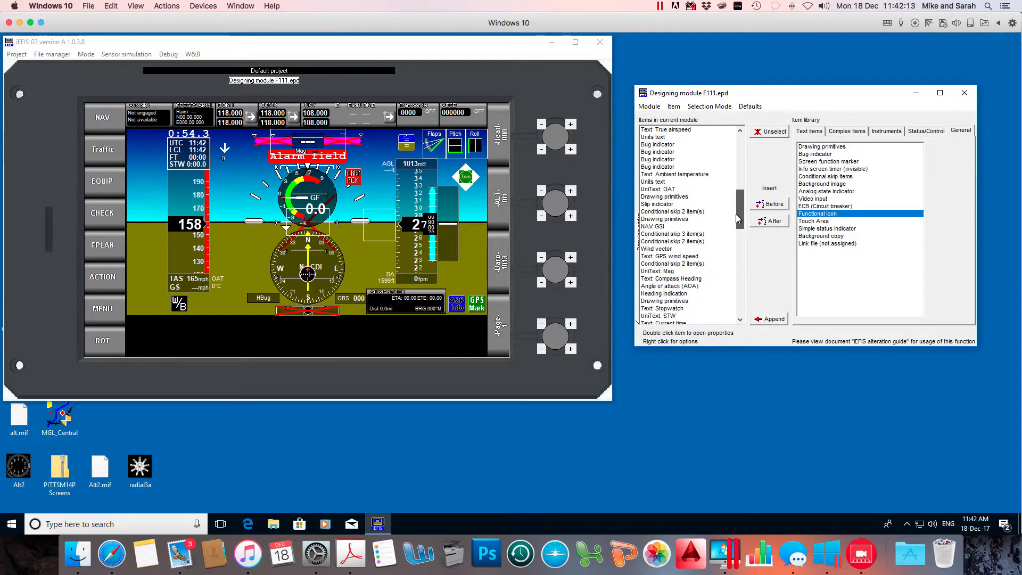
scroll("down", 3)
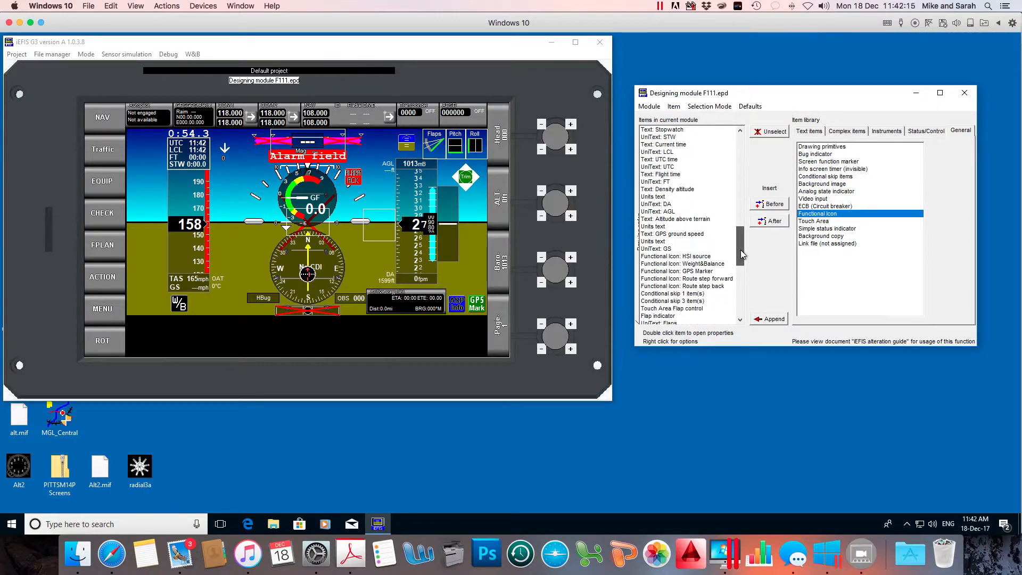
scroll("down", 3)
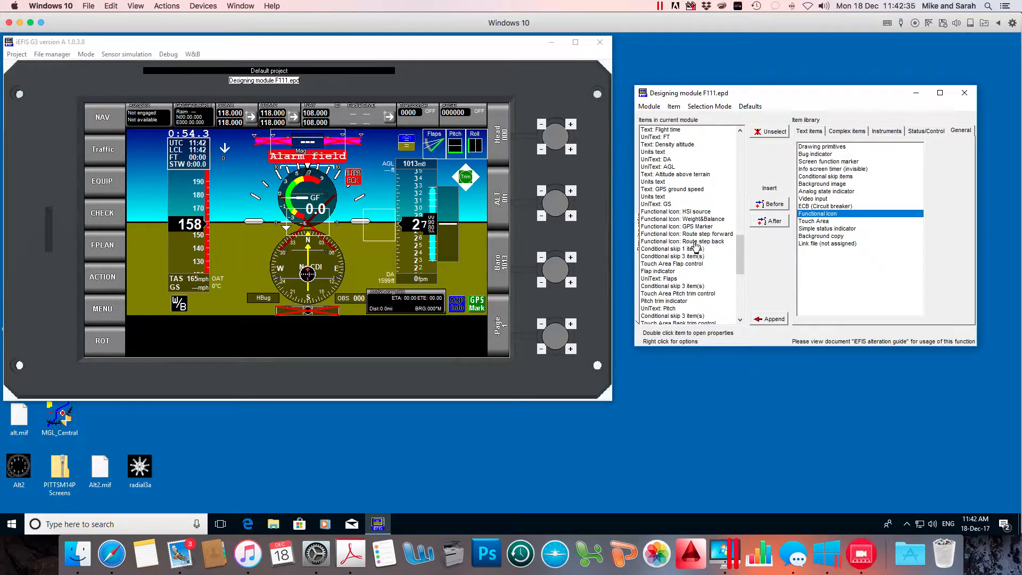
left_click(682, 242)
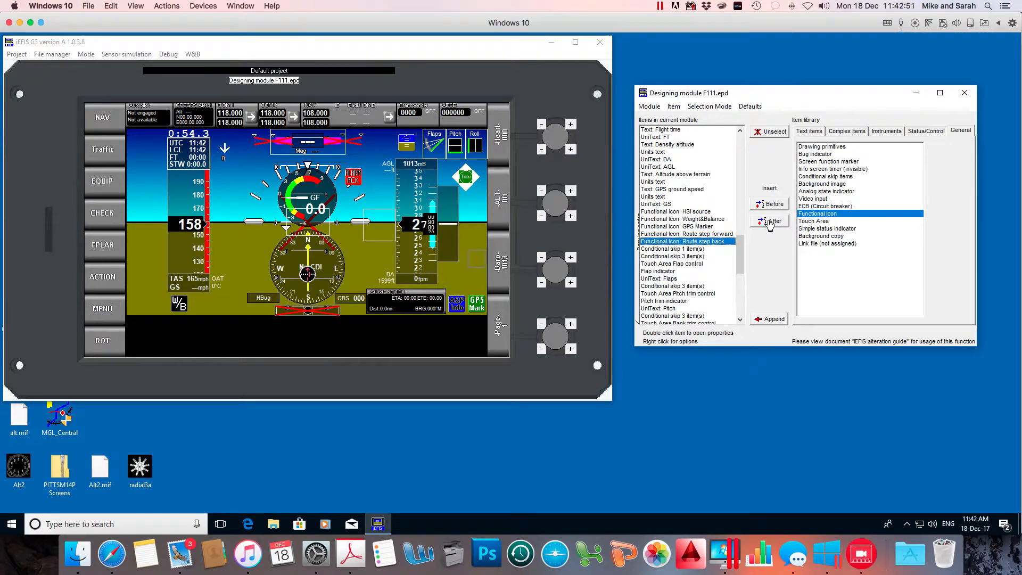
Insert a new Functional Icon item after Route step back.
left_click(772, 220)
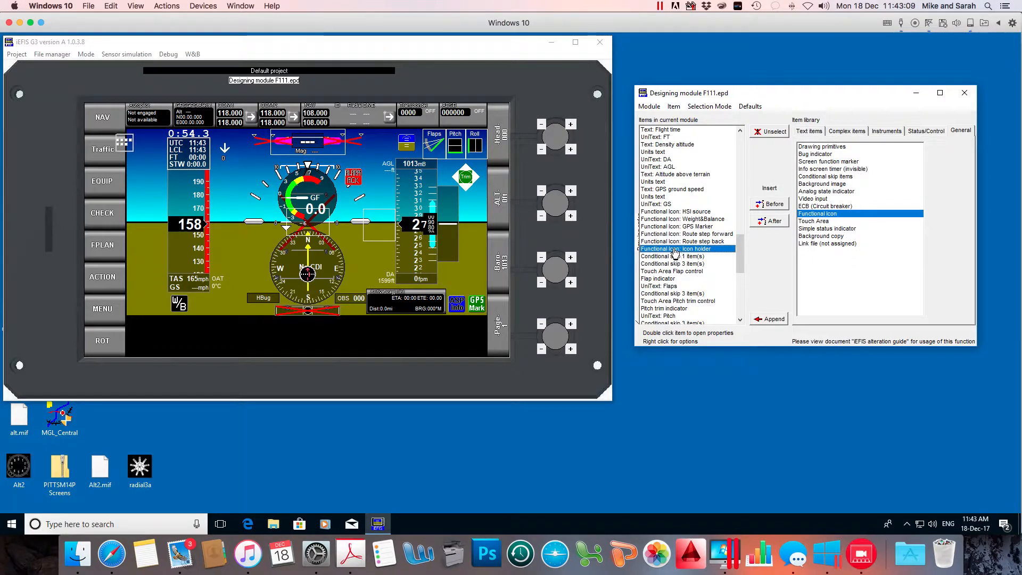
mouse_move(676, 253)
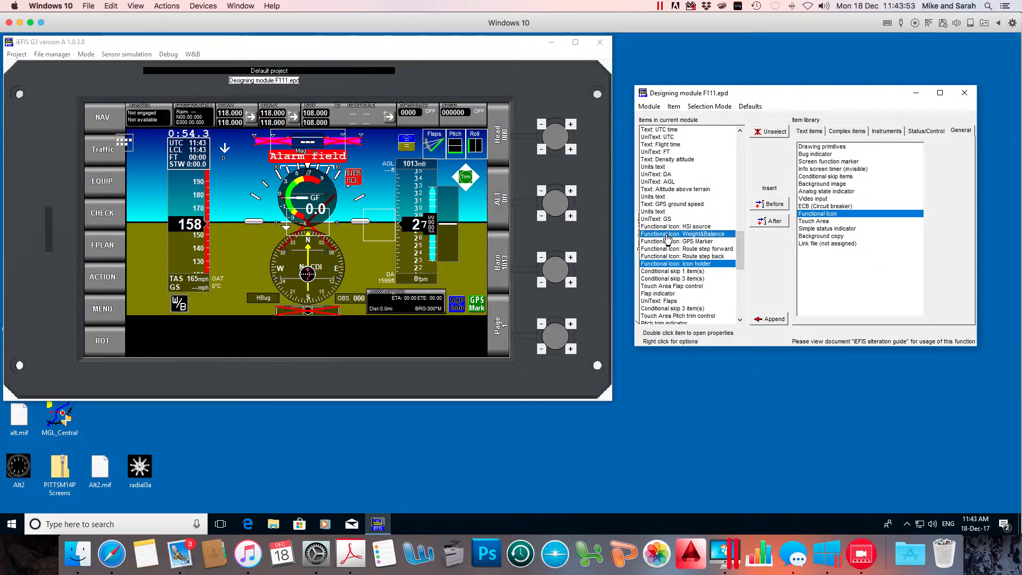
double_click(682, 234)
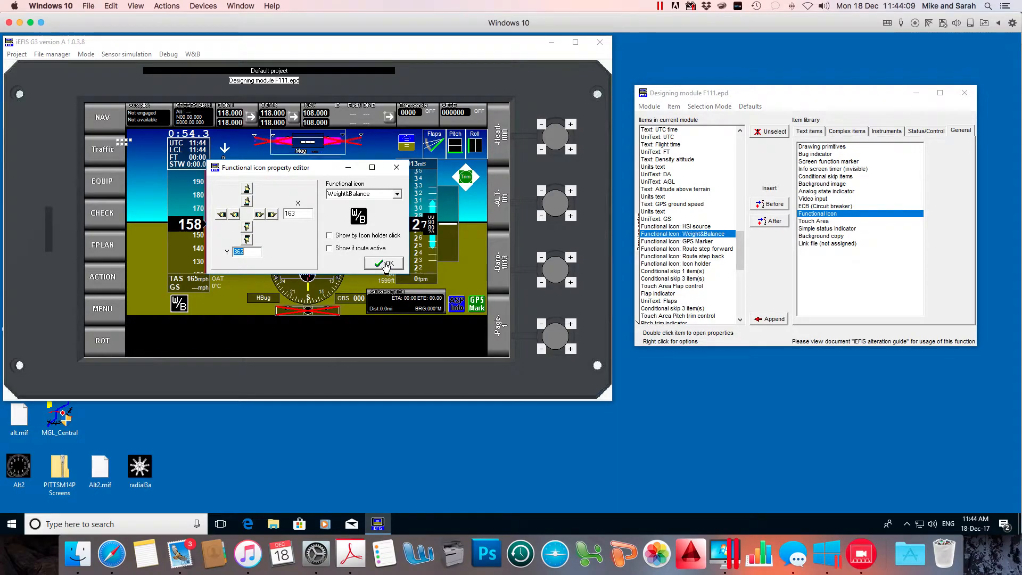
left_click(383, 264)
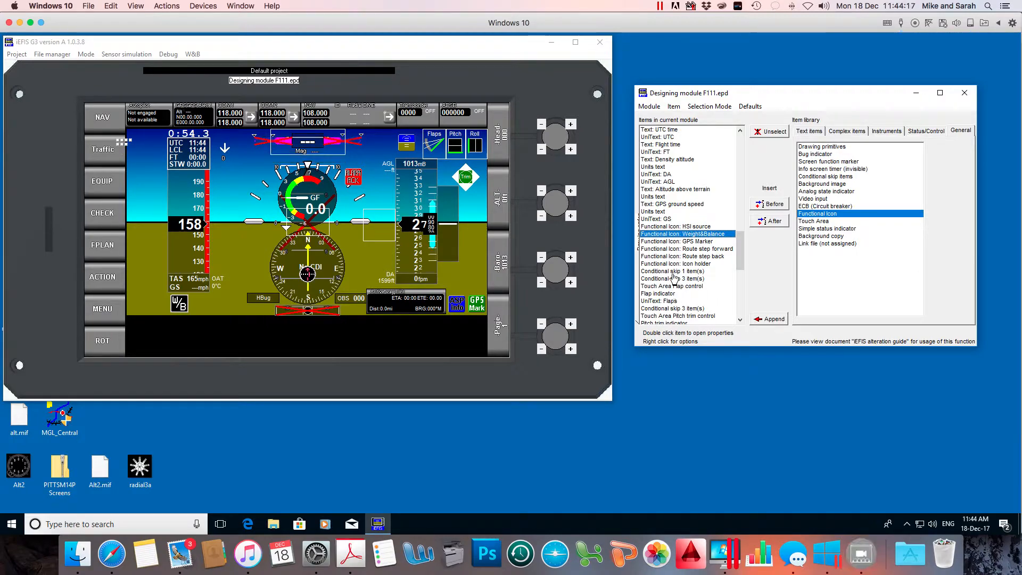
left_click(675, 264)
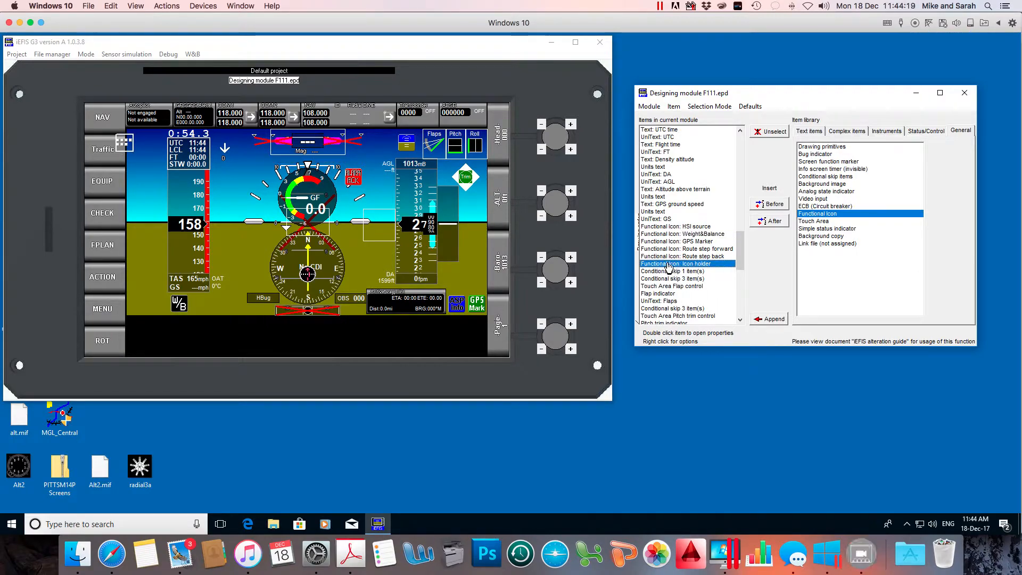
Open the Icon holder's properties and nudge it down and right to X 190, Y 362.
double_click(676, 263)
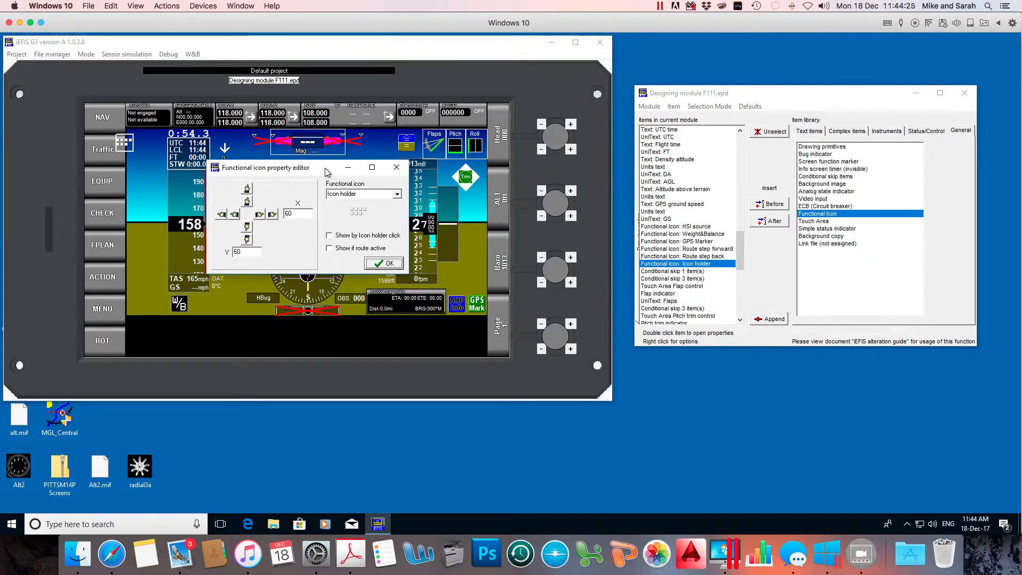
left_click_drag(265, 168, 274, 143)
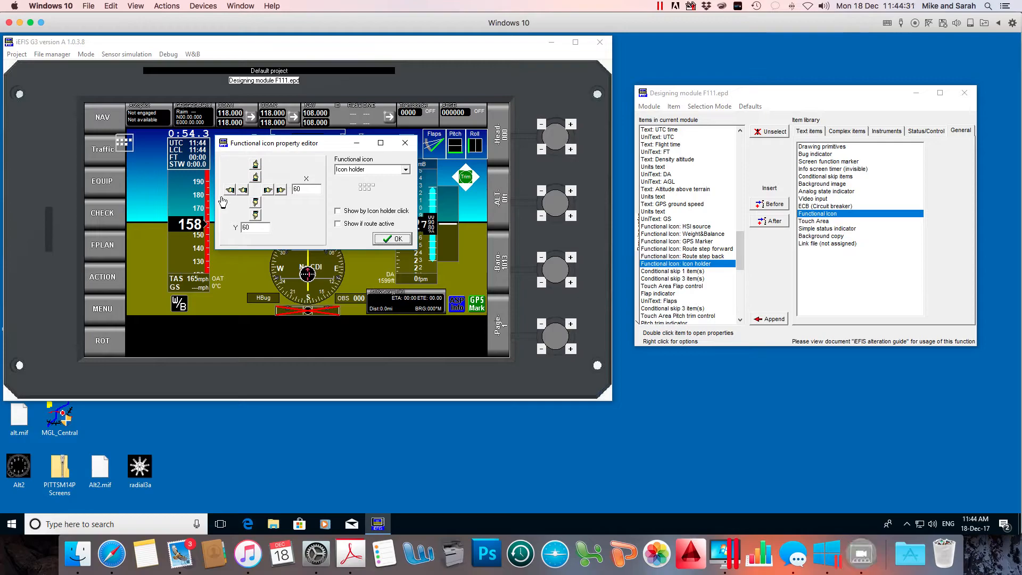
mouse_move(281, 194)
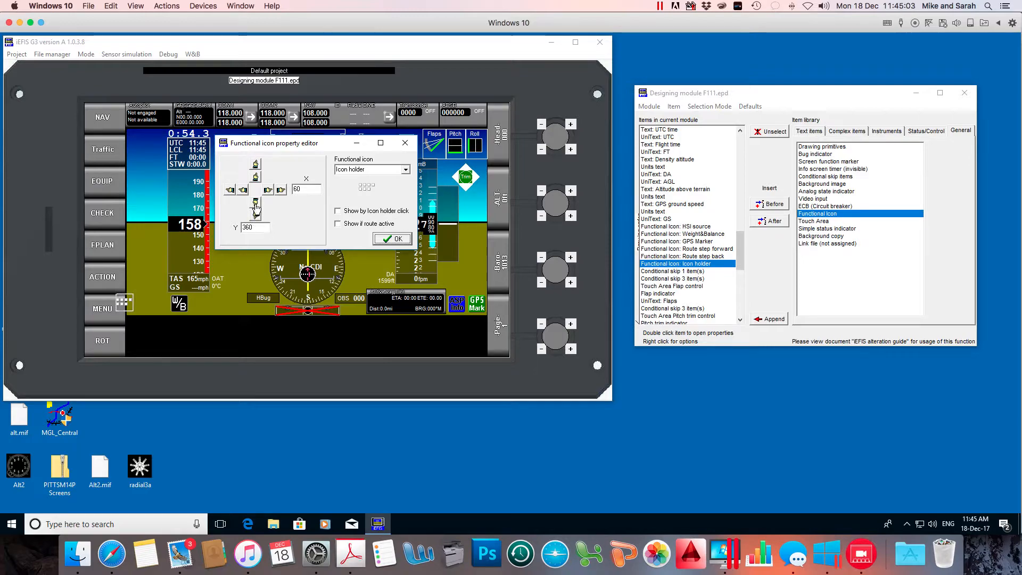
left_click(255, 201)
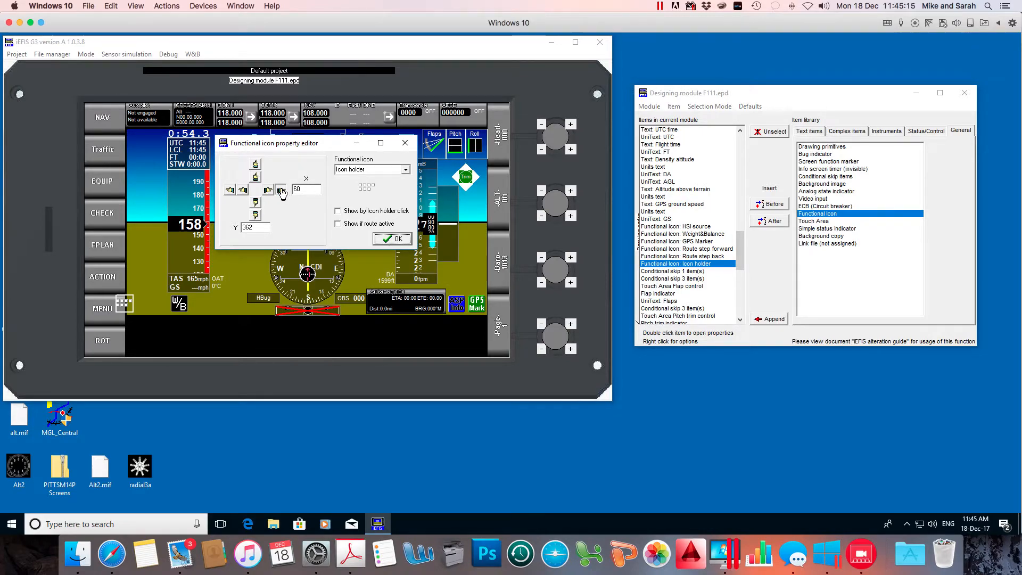
left_click(283, 189)
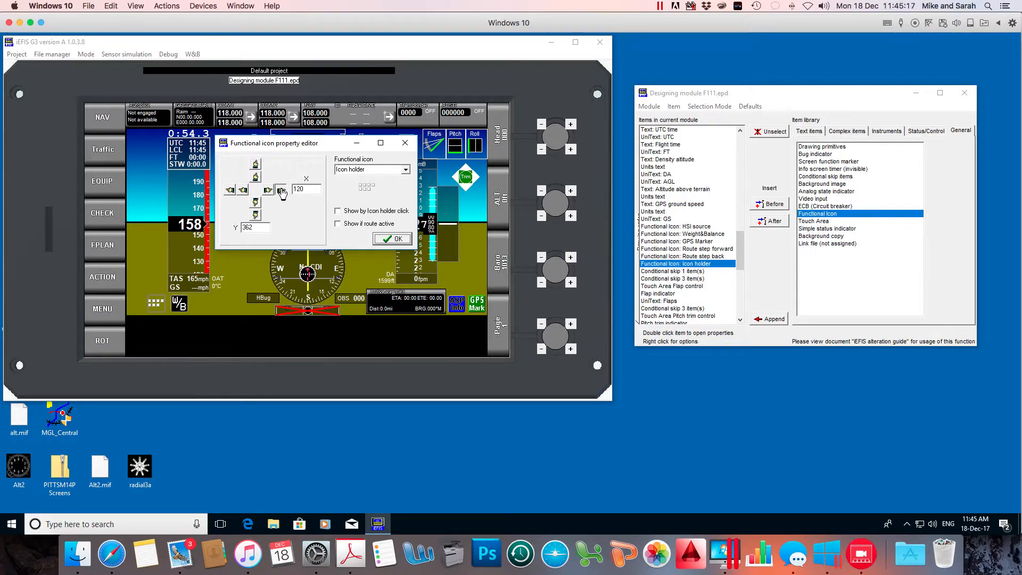
left_click(281, 189)
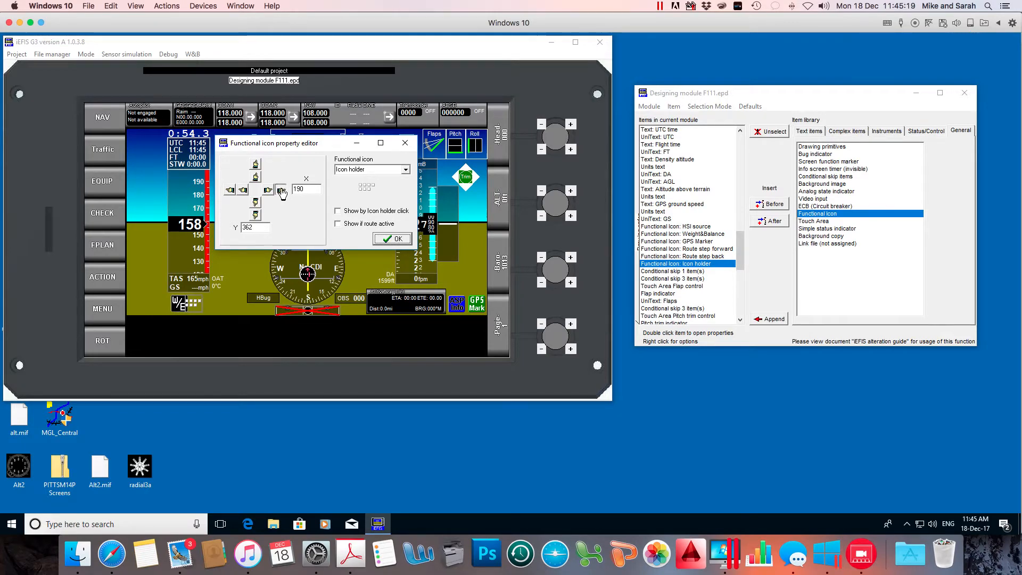
Nudge the icon holder to X 200 and set its functional icon to ECB.
left_click(281, 189)
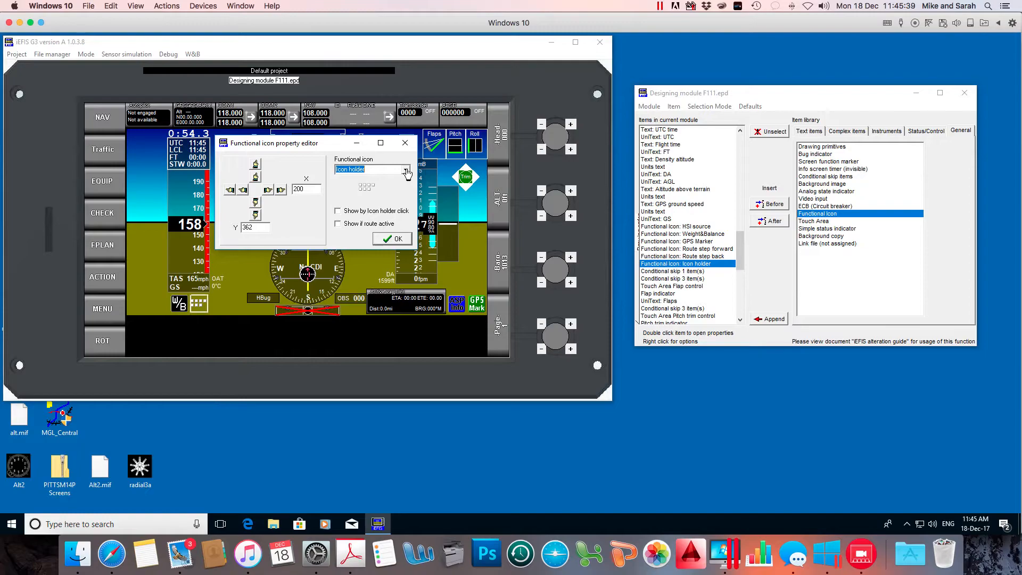
left_click(406, 169)
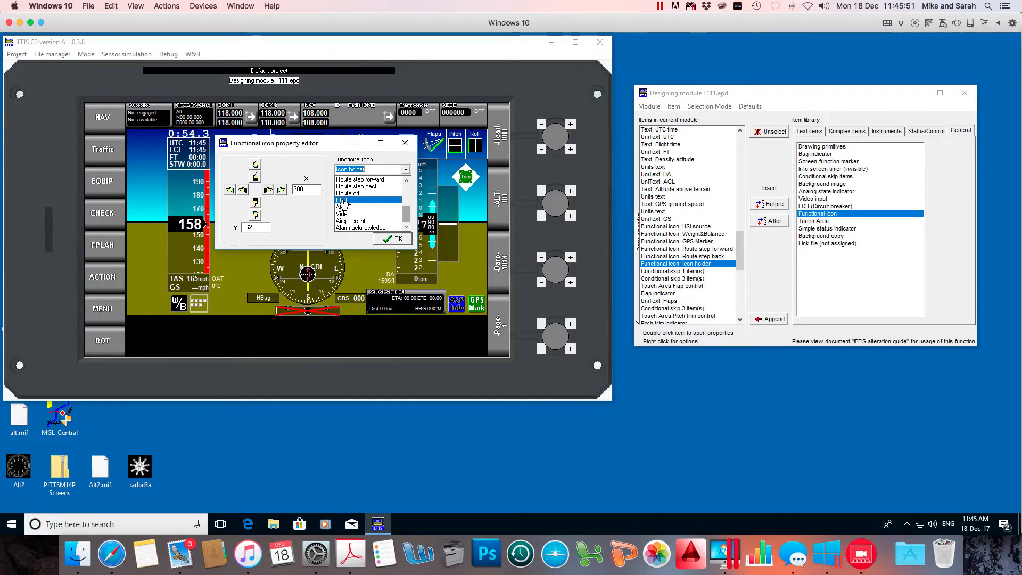
left_click(369, 200)
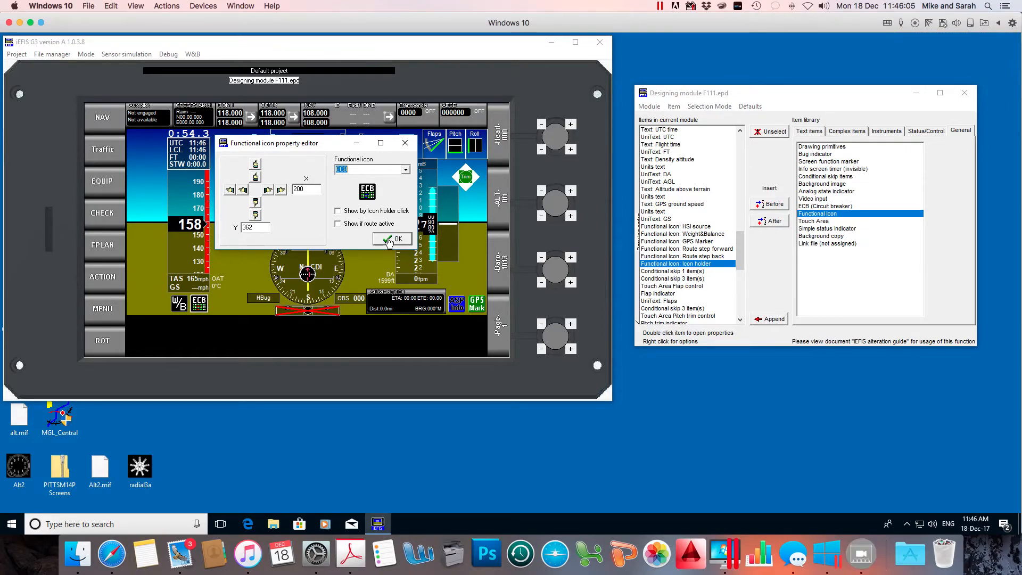
Confirm the ECB icon properties with OK.
left_click(394, 239)
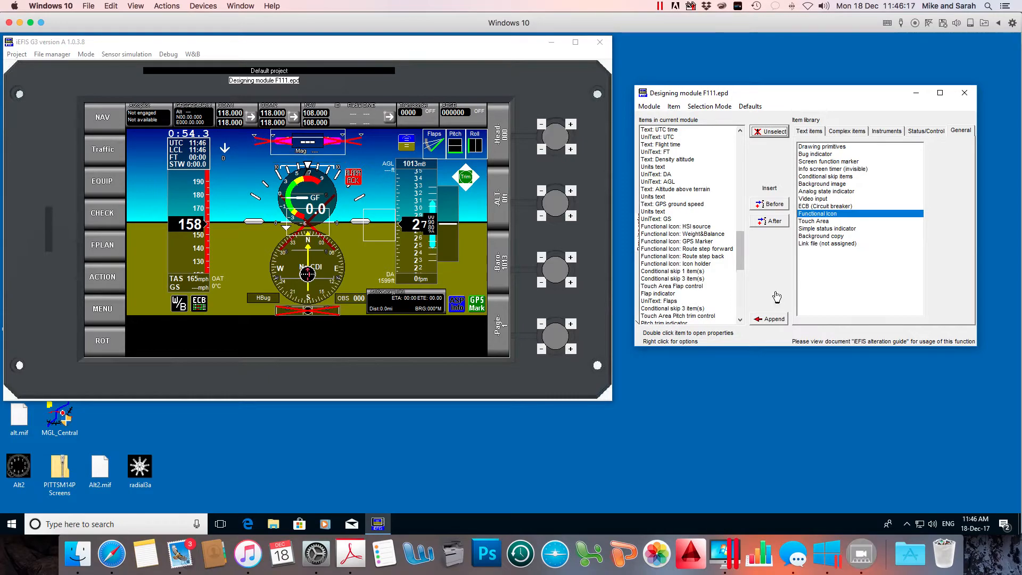
mouse_move(261, 246)
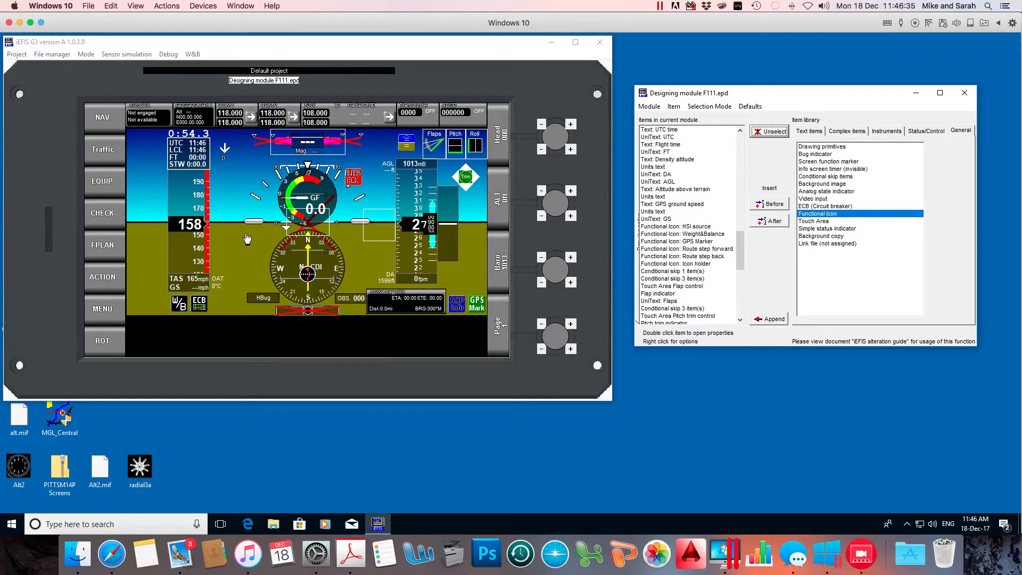
mouse_move(220, 283)
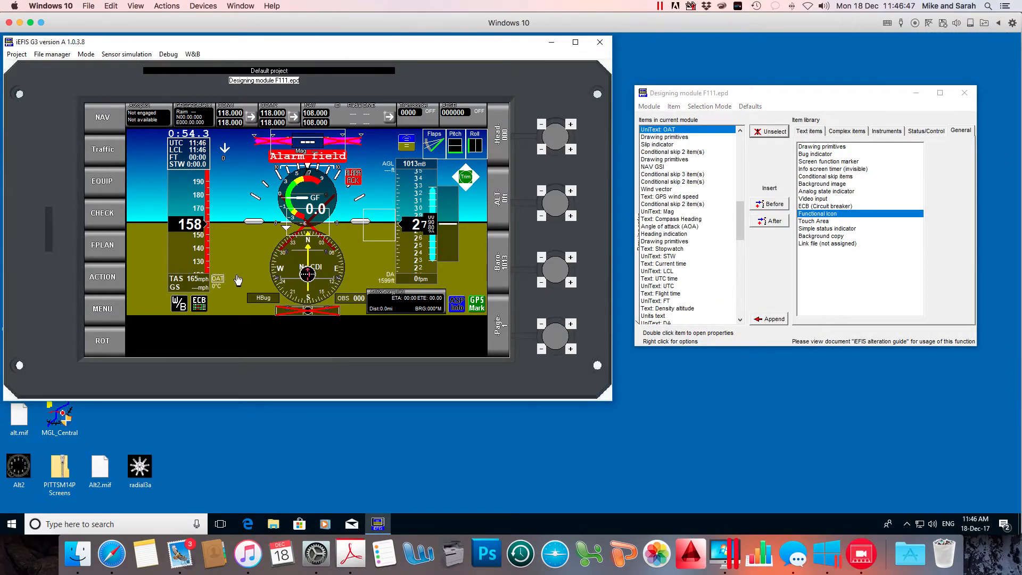
mouse_move(384, 196)
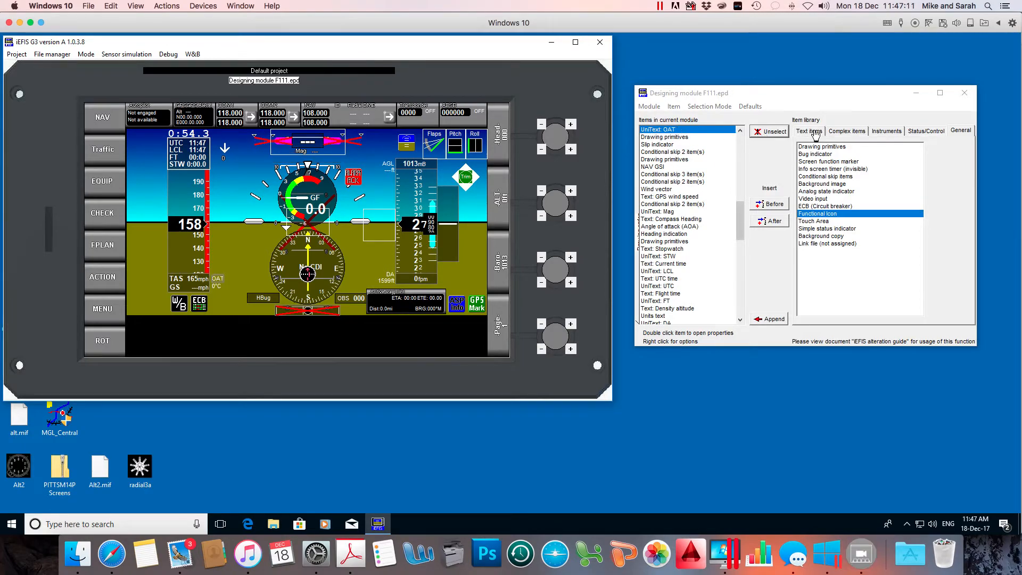
Select 'Text: Universal' in the Text items library tab.
left_click(808, 131)
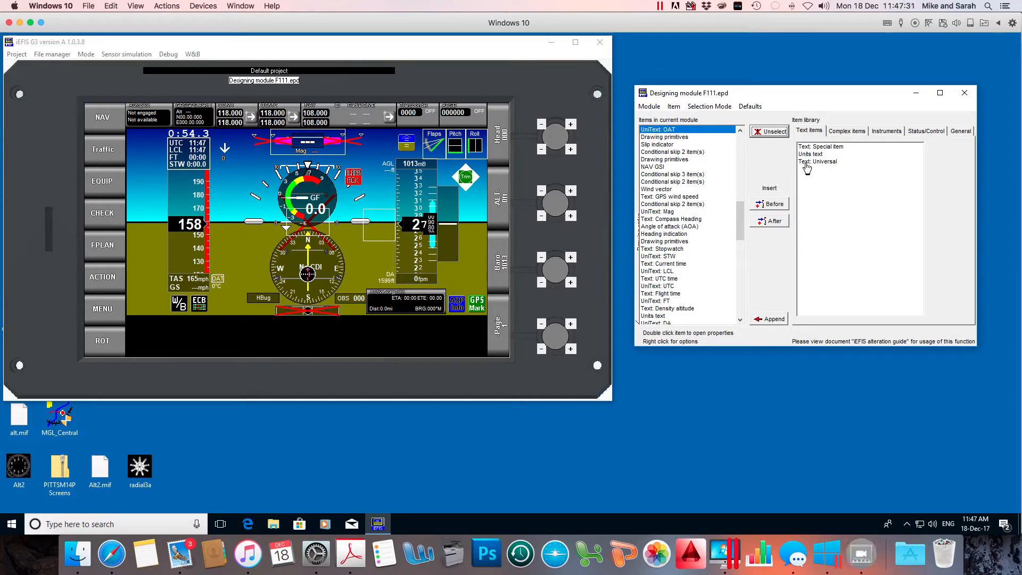
left_click(819, 162)
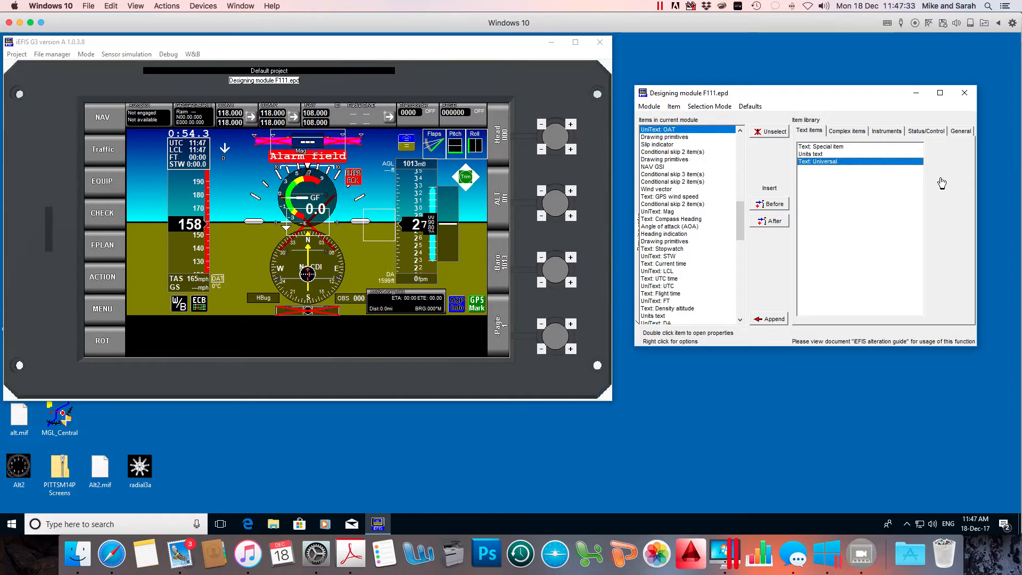
mouse_move(932, 161)
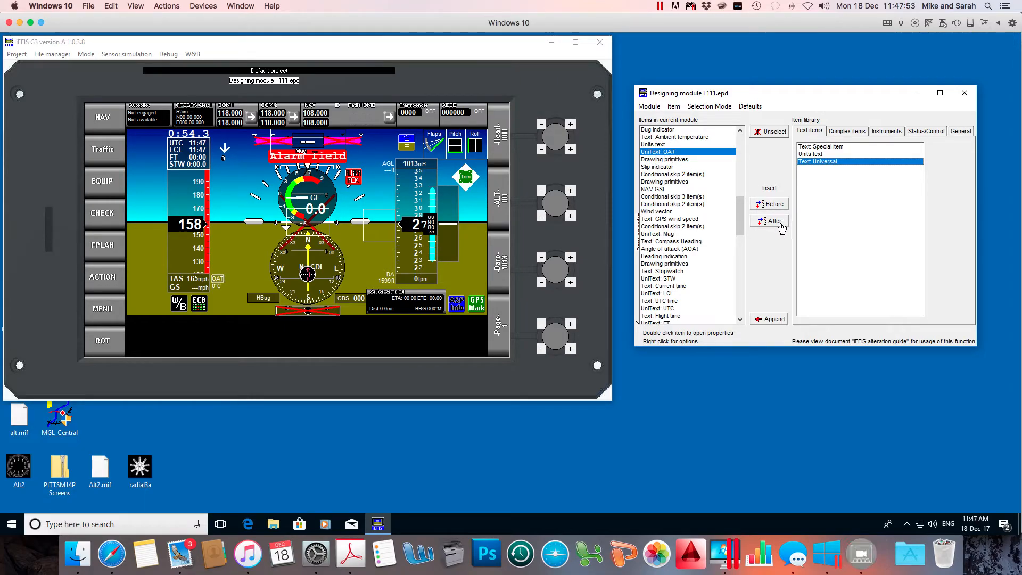
Insert the universal text item after UniText: OAT.
left_click(774, 221)
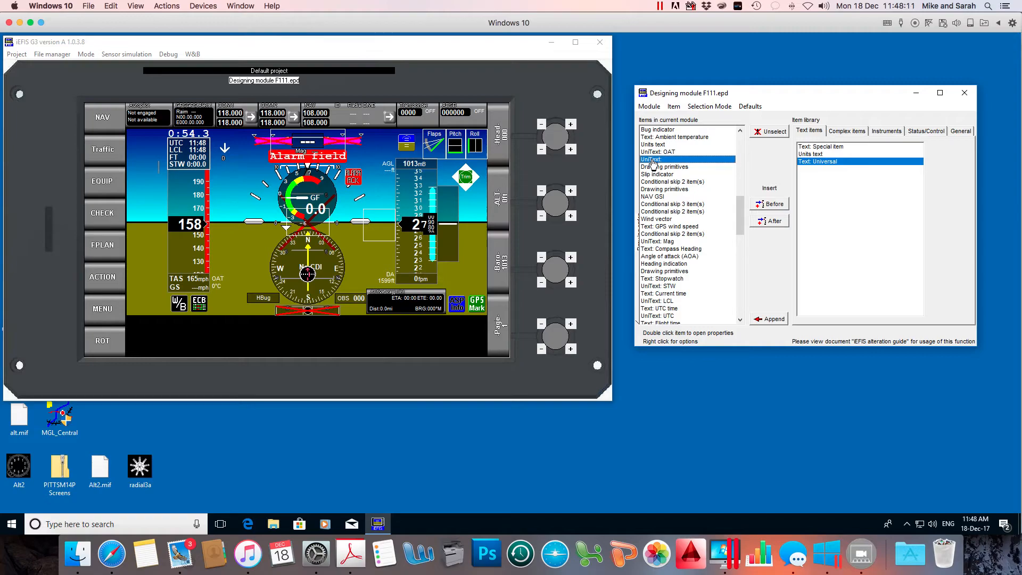
Open the new universal text item's editor and enter the text 'FLY SAFE!!'.
double_click(650, 159)
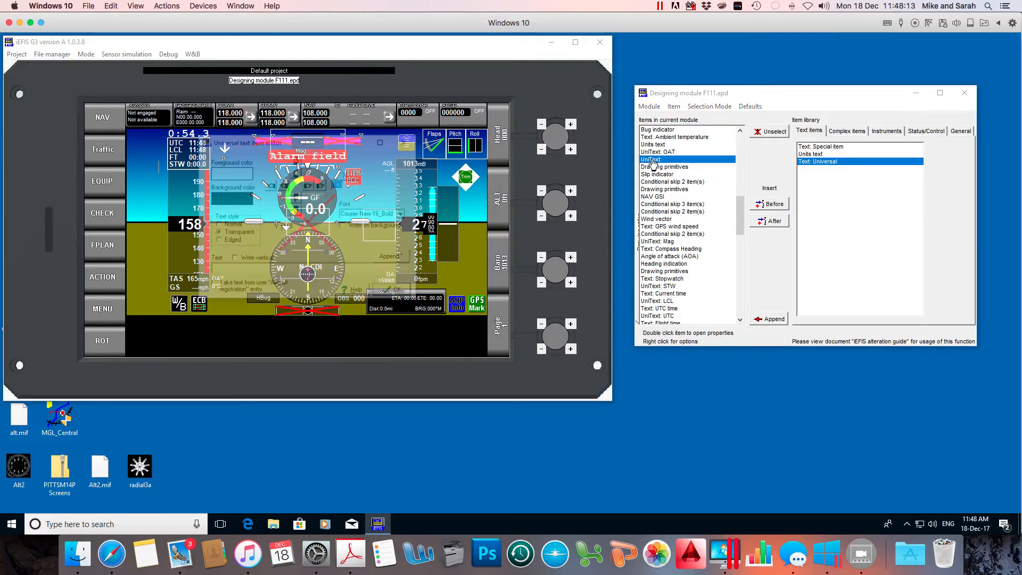
double_click(652, 159)
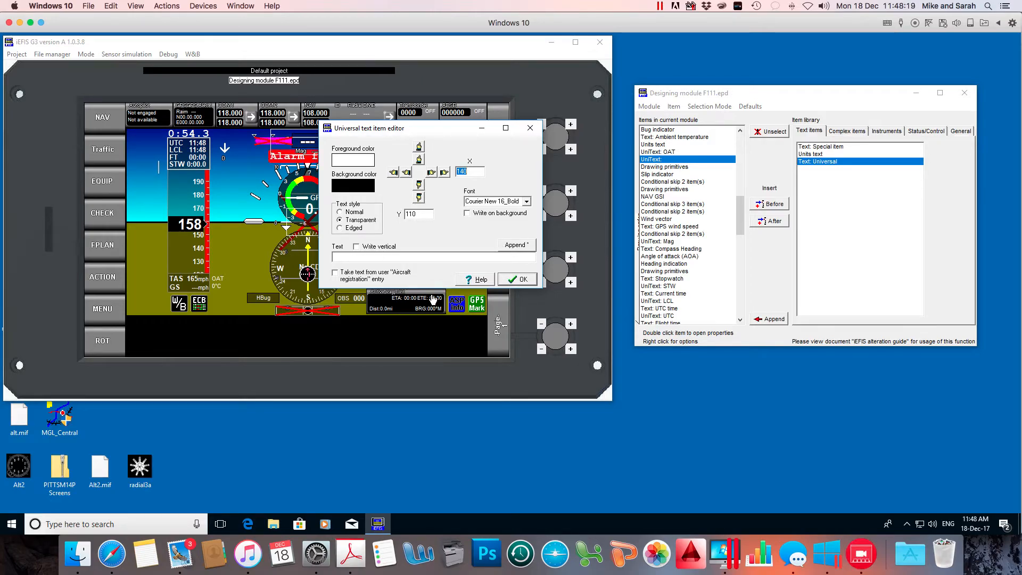
mouse_move(482, 238)
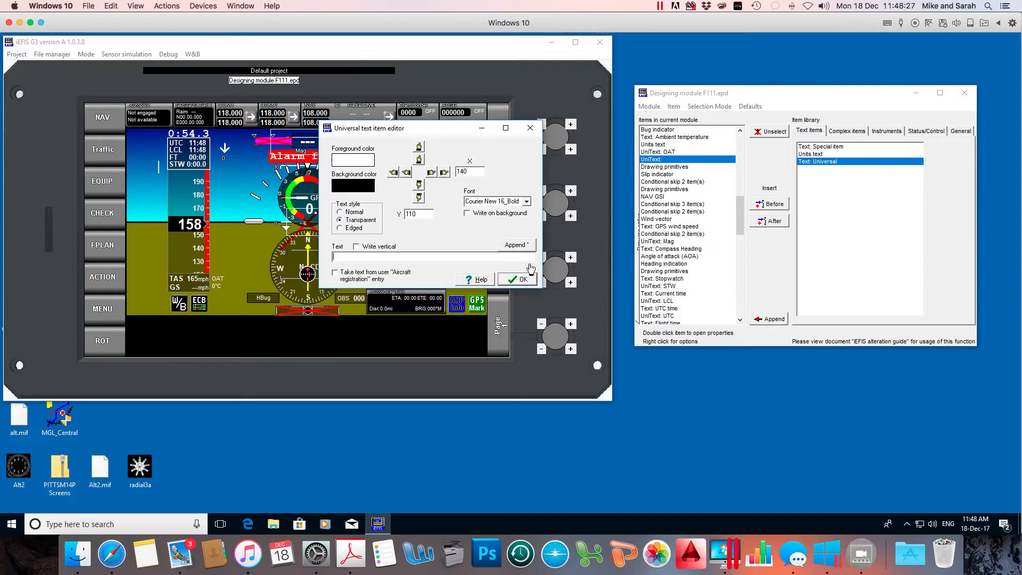
type("FL")
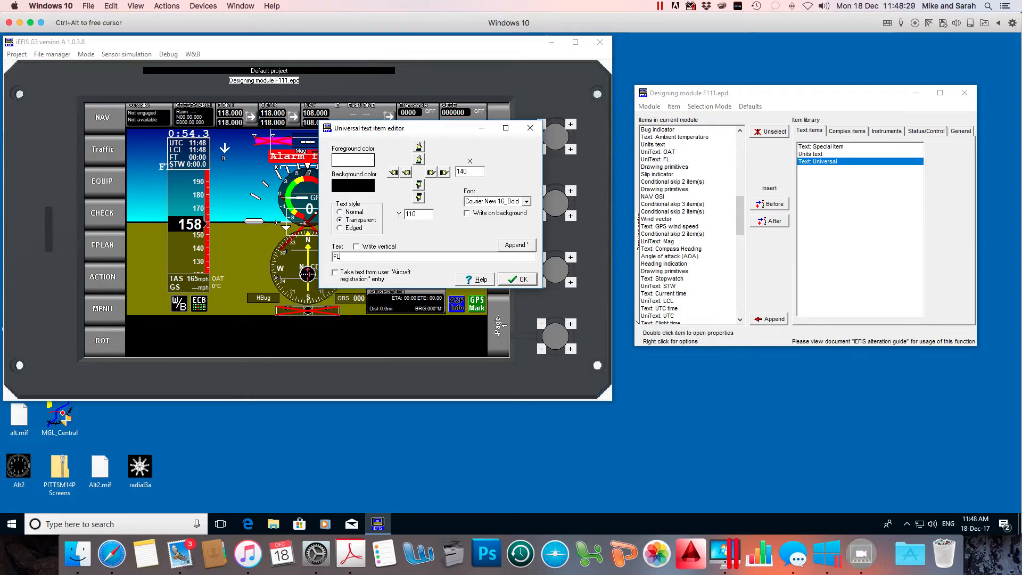
type("LY SP")
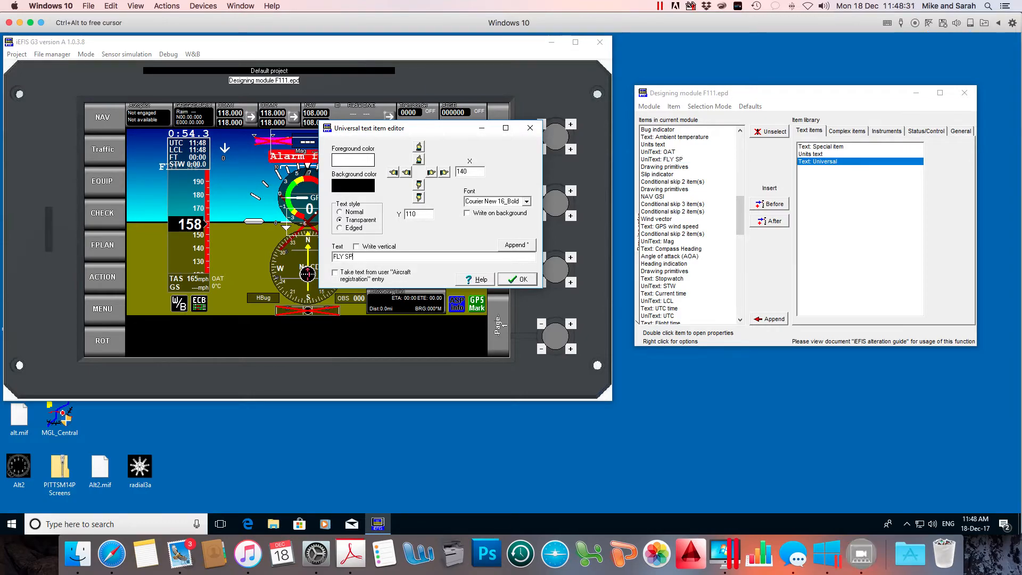
type("AF")
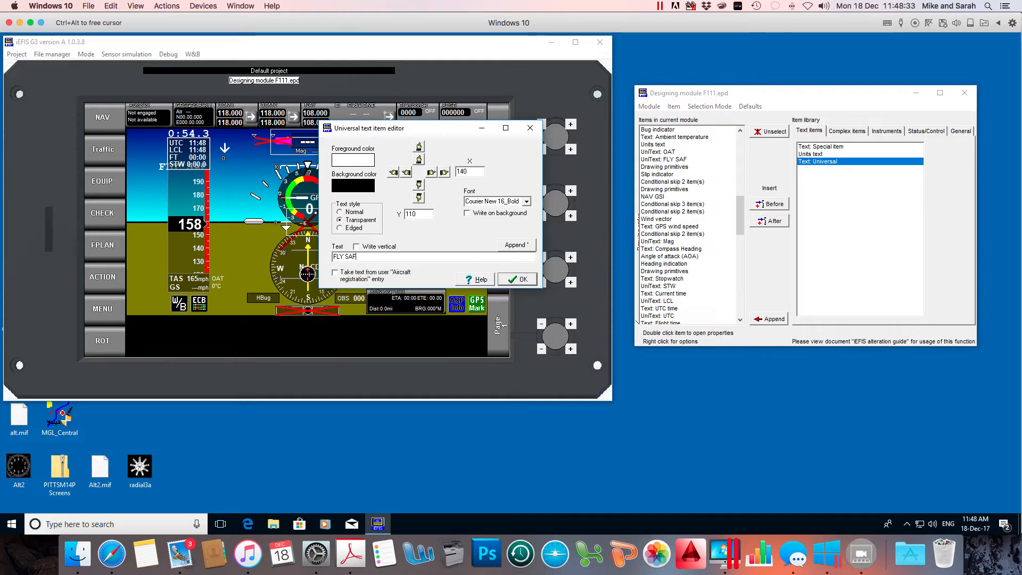
type("E")
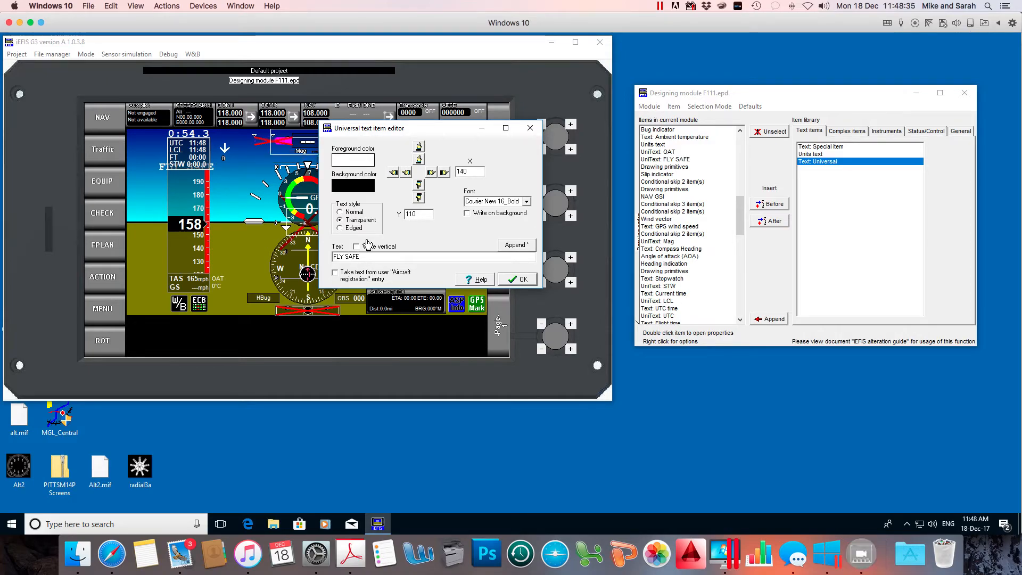
type("!!")
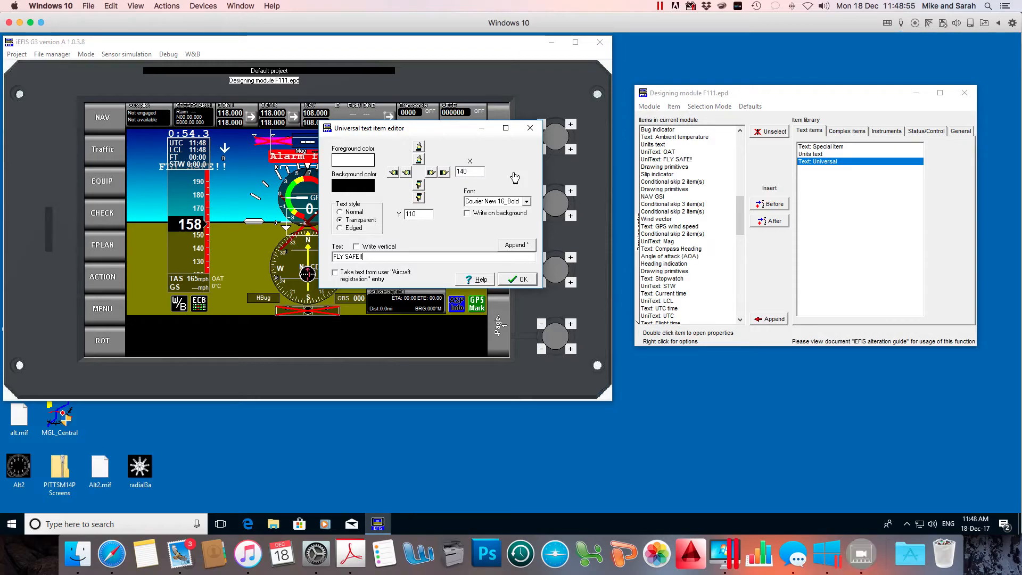
mouse_move(487, 180)
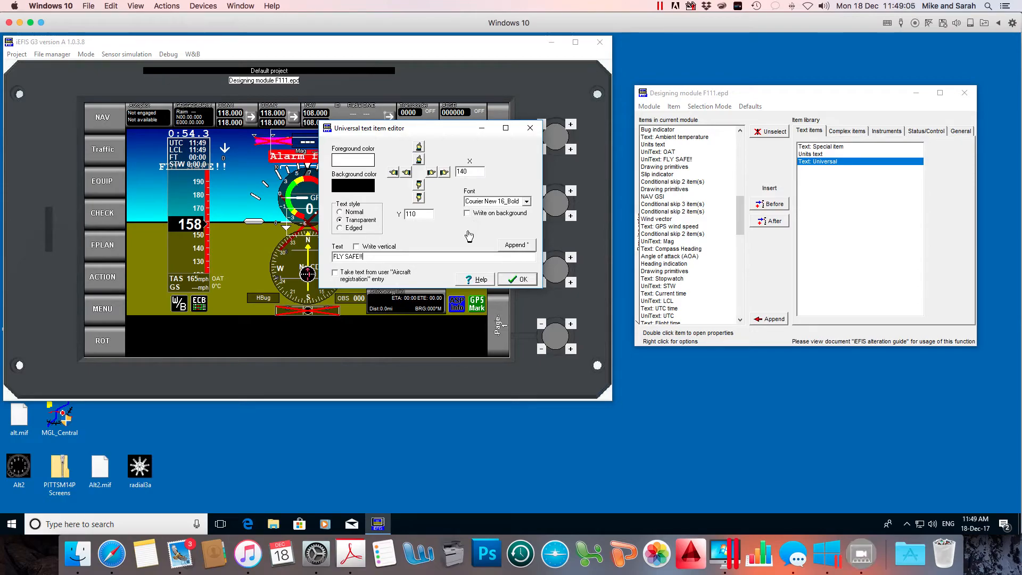
mouse_move(472, 232)
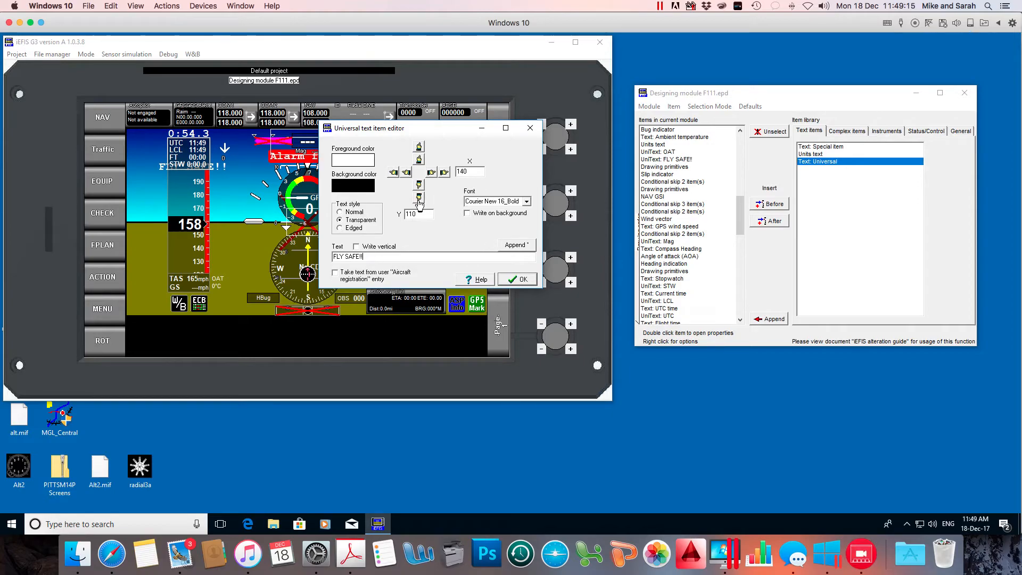
Nudge the FLY SAFE!! label to X 240, Y 240 beside the airspeed tape.
left_click(418, 197)
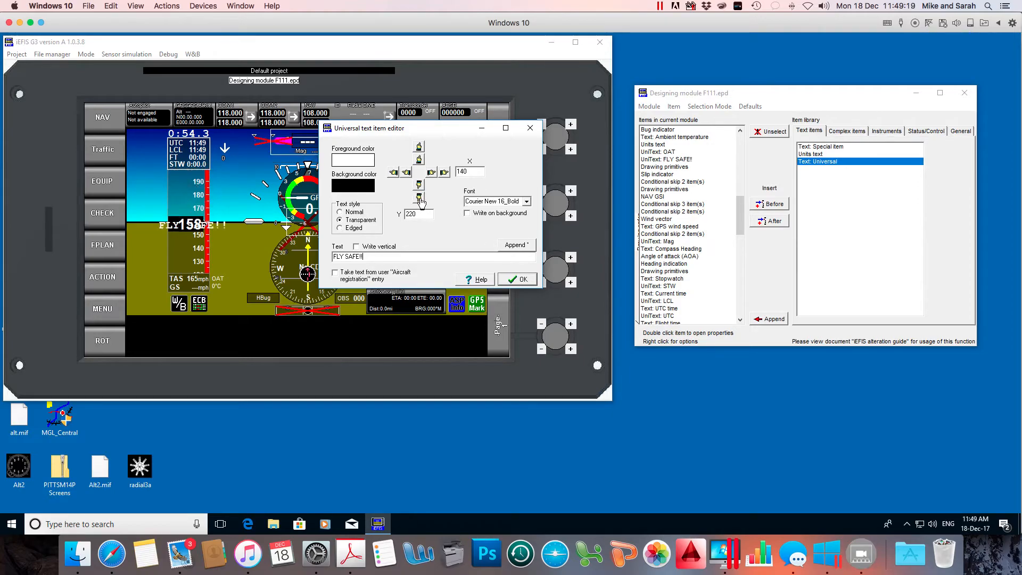
left_click(418, 198)
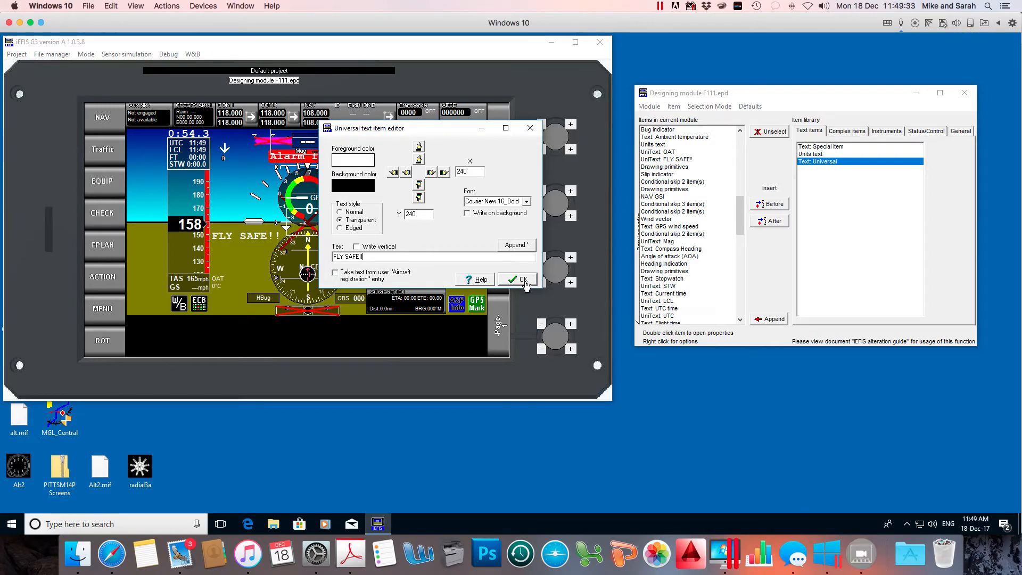
mouse_move(386, 205)
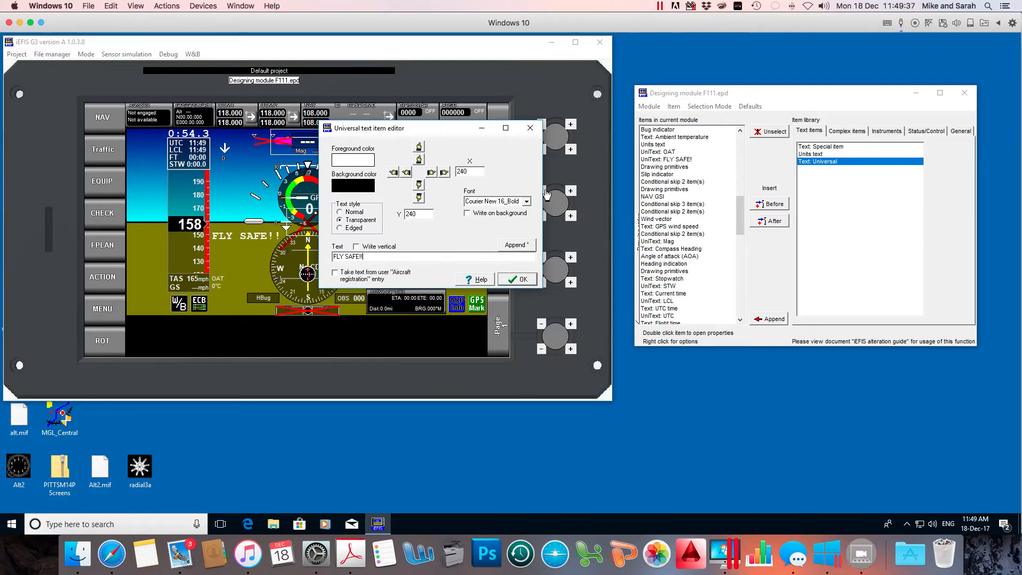
Keep Courier New 16_Bold from the Font list and write the label vertically.
left_click(525, 201)
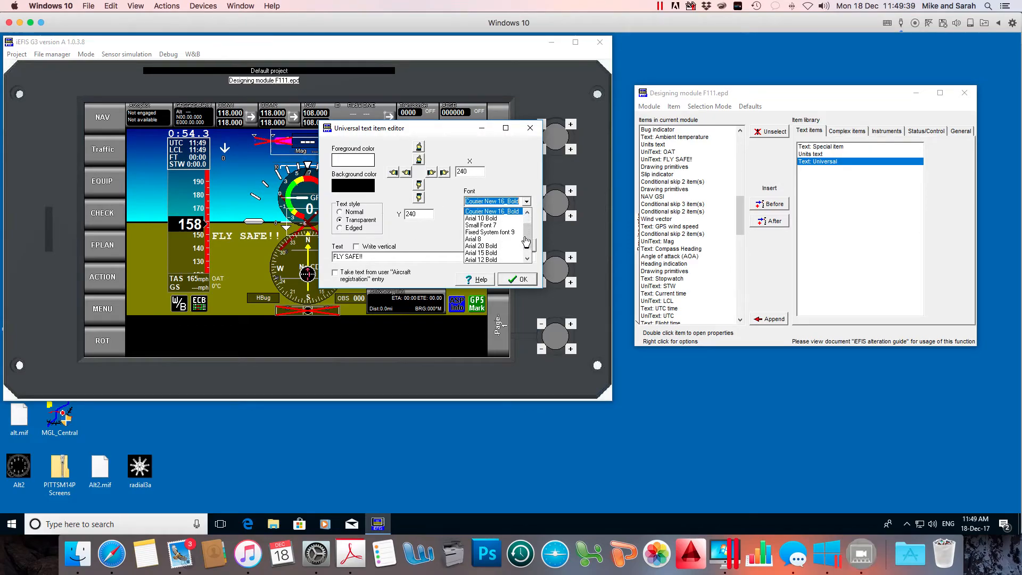
scroll("down", 3)
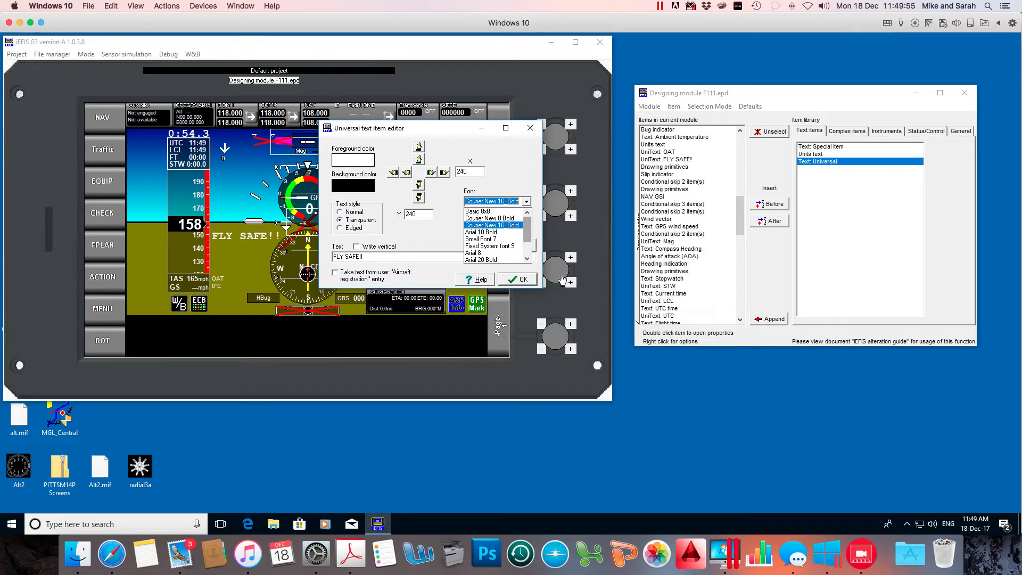
mouse_move(553, 303)
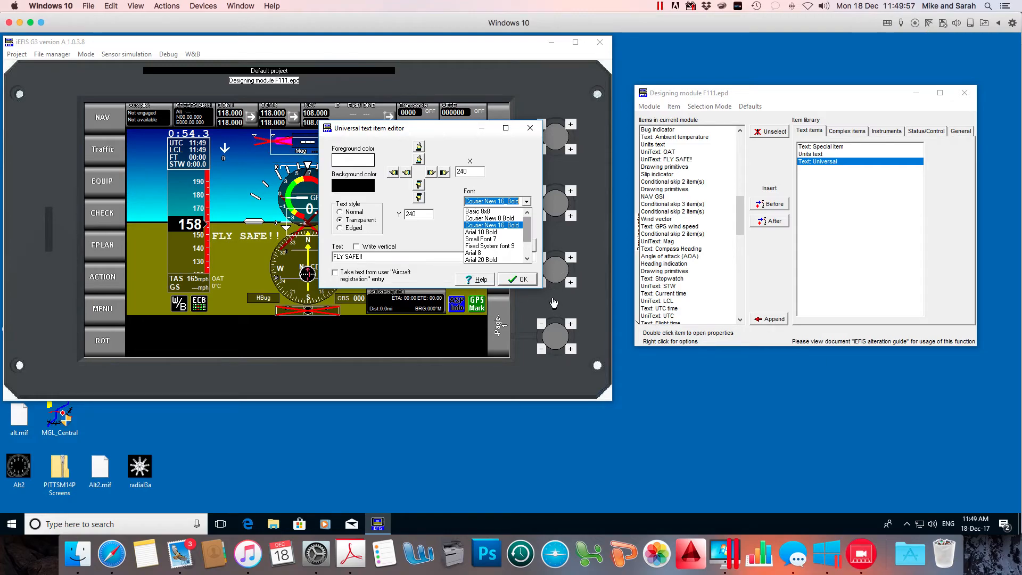
left_click(488, 246)
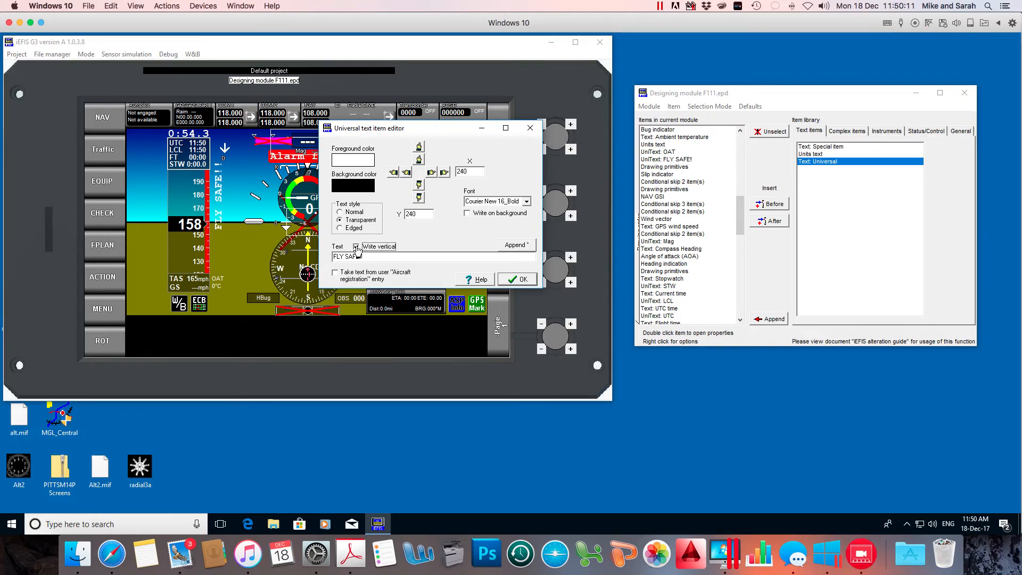
Untick Write vertical and confirm the FLY SAFE!! label settings with OK.
left_click(357, 246)
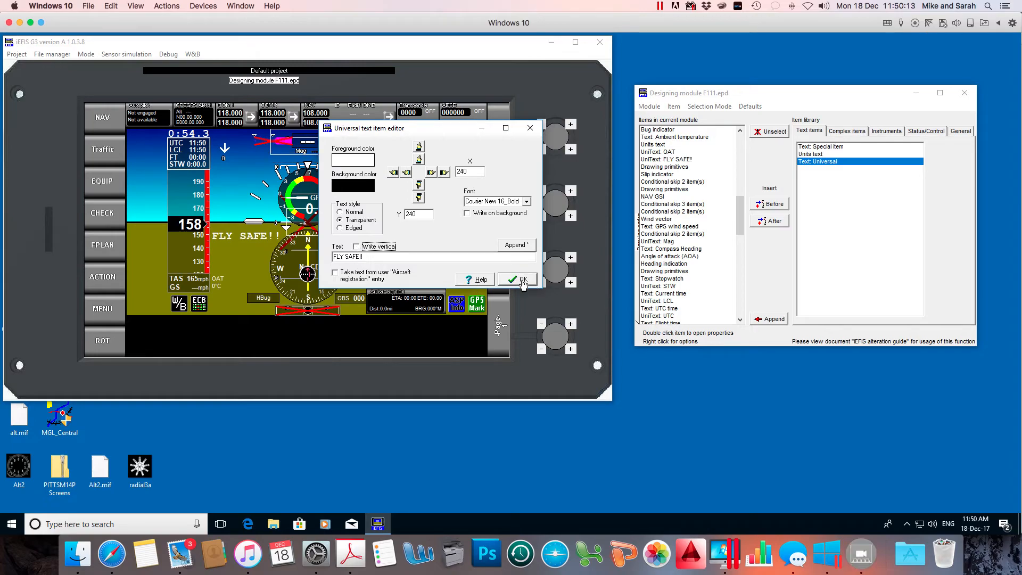
left_click(518, 279)
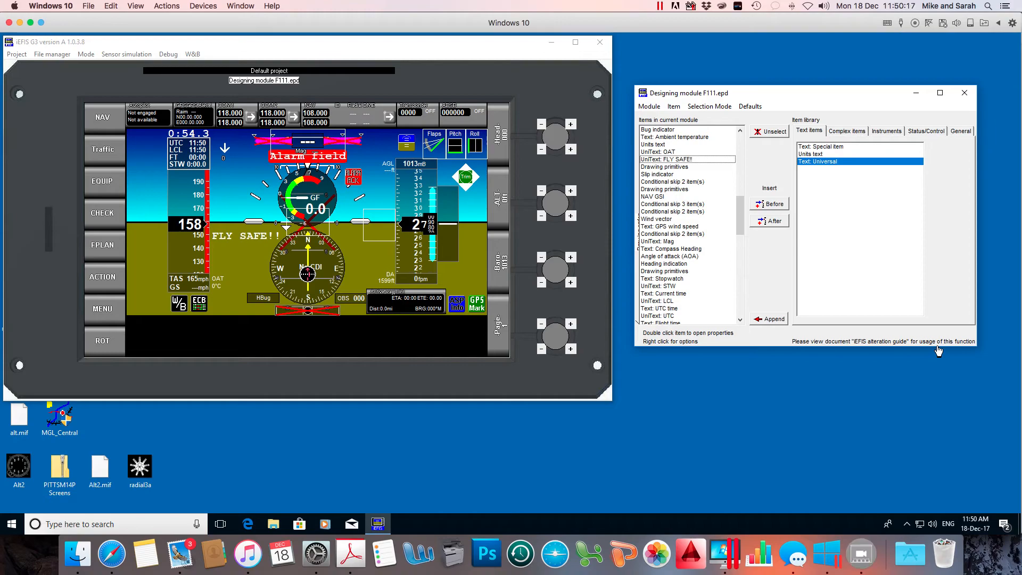
mouse_move(813, 296)
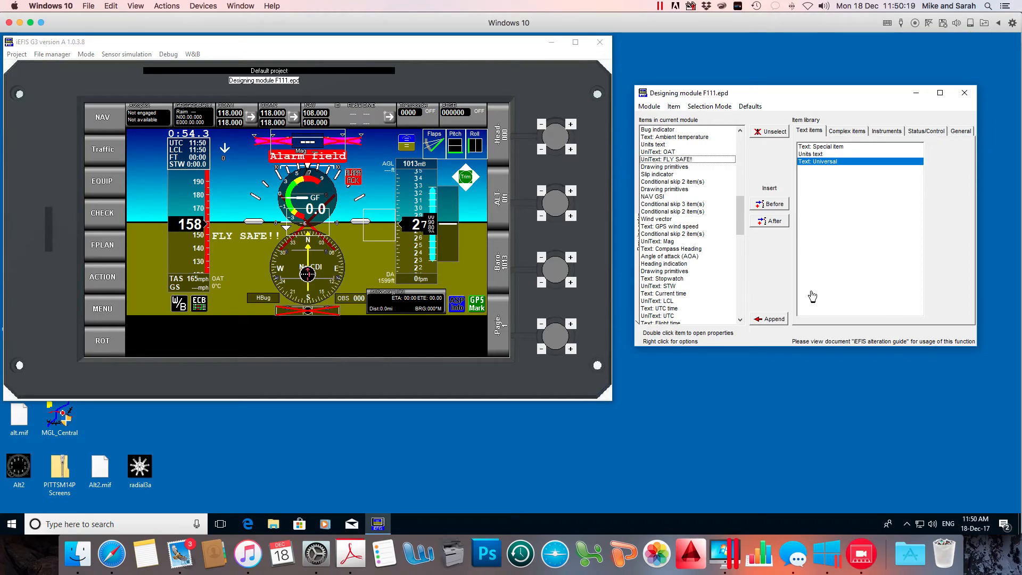
mouse_move(843, 258)
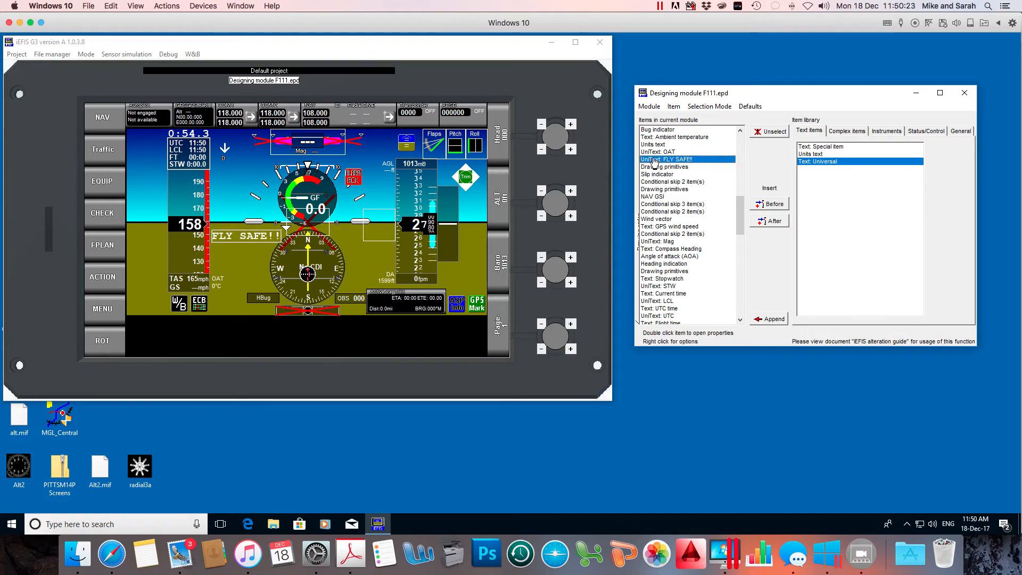
Delete the UniText: FLY SAFE! item from Items in current module.
right_click(667, 160)
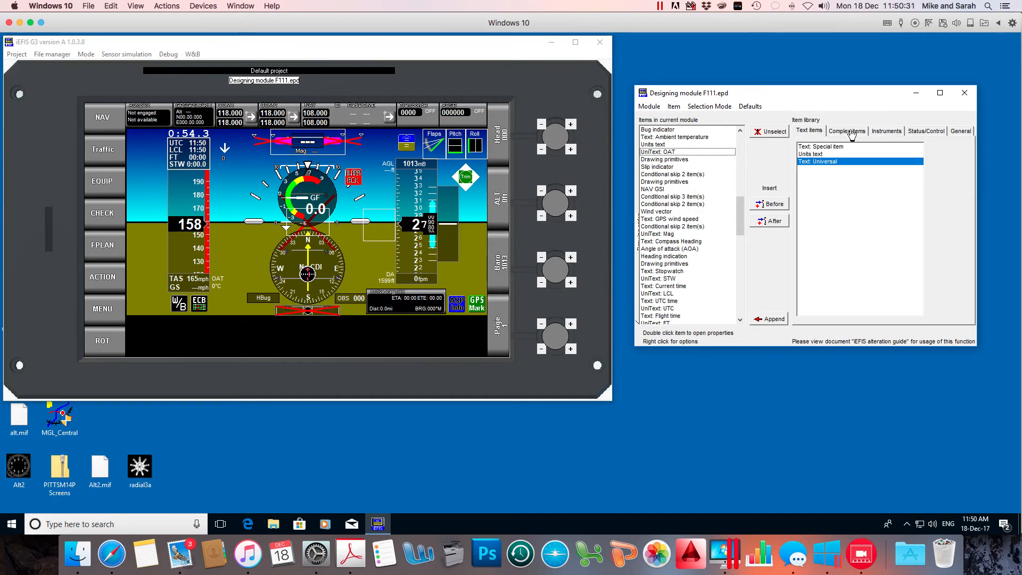
Browse Complex, Status/Control, Instruments and General item library categories.
left_click(847, 131)
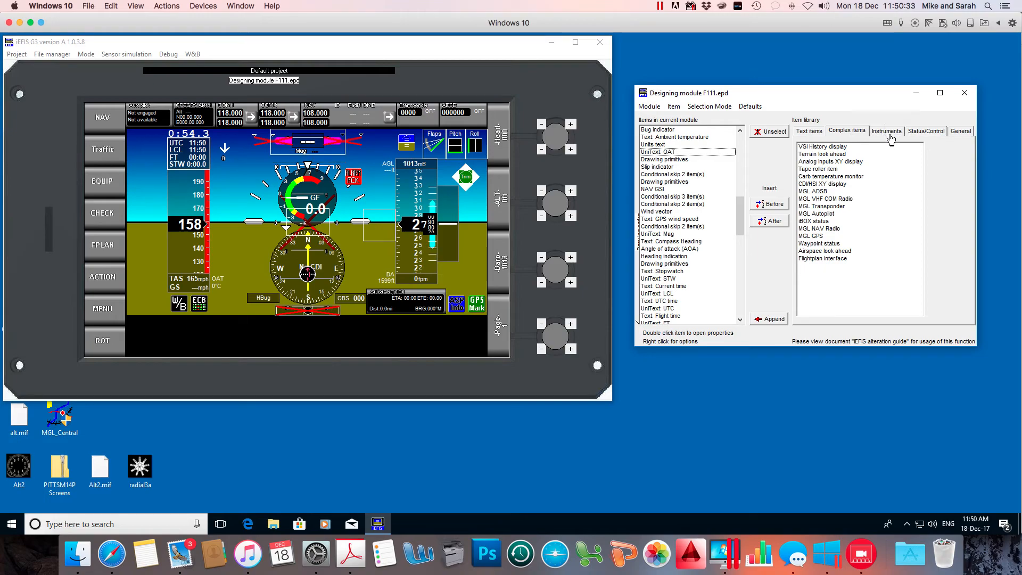
left_click(925, 131)
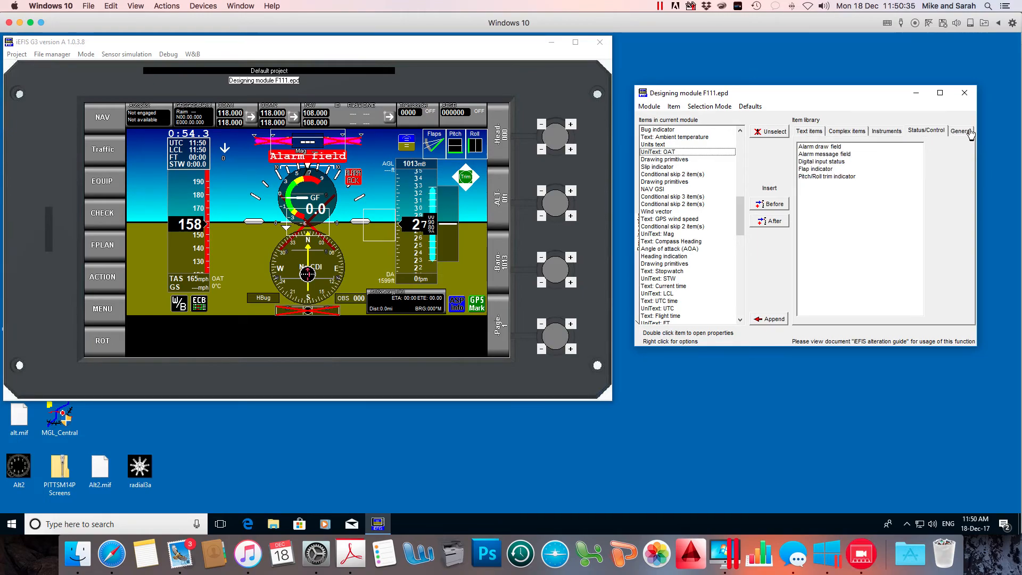
left_click(886, 131)
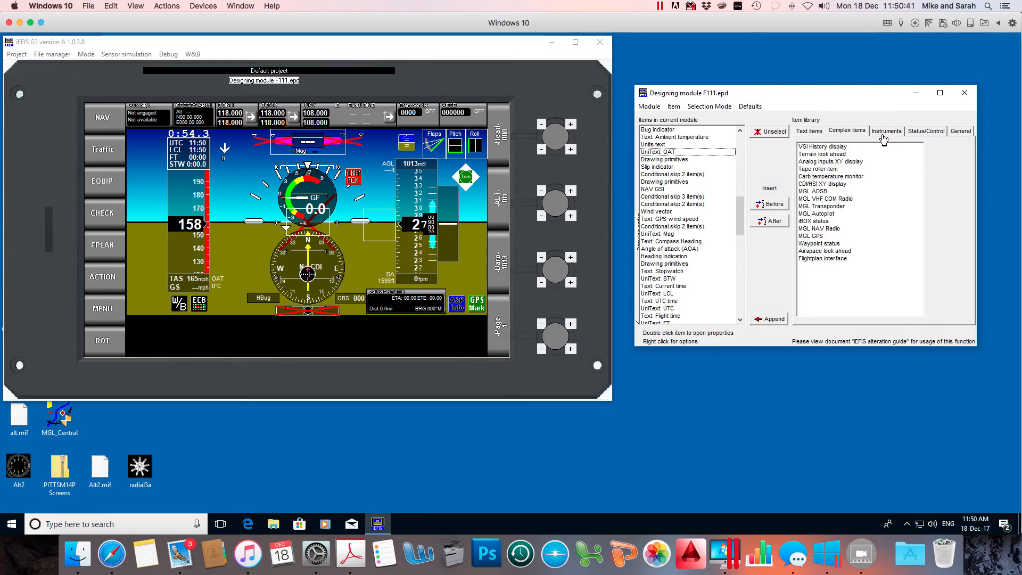
left_click(886, 131)
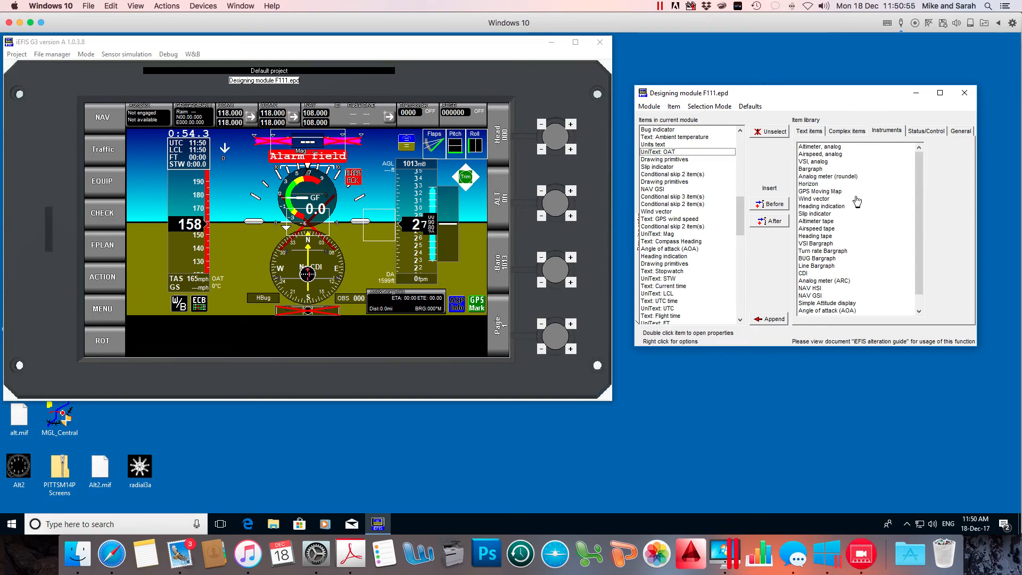
mouse_move(935, 134)
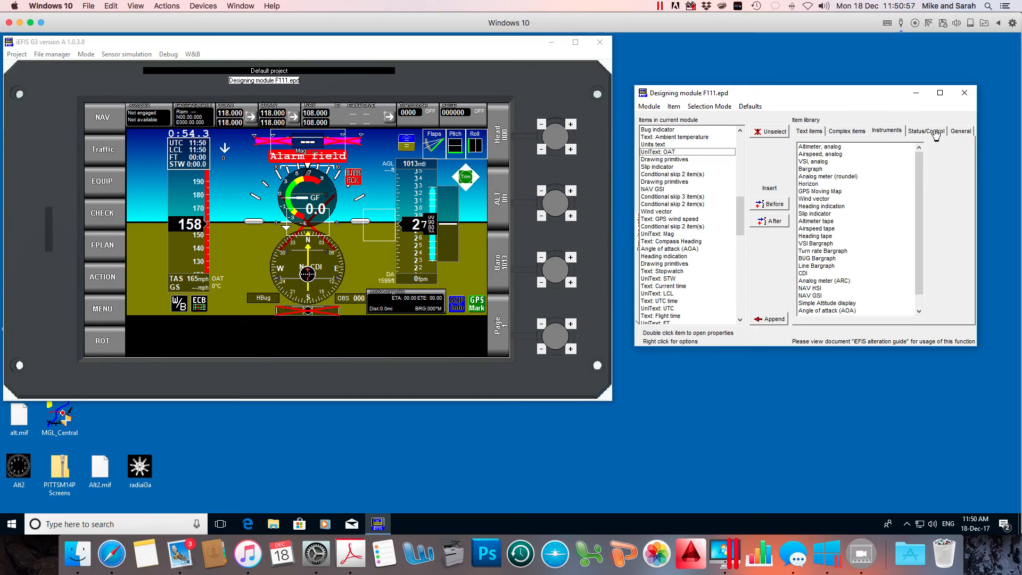
left_click(960, 131)
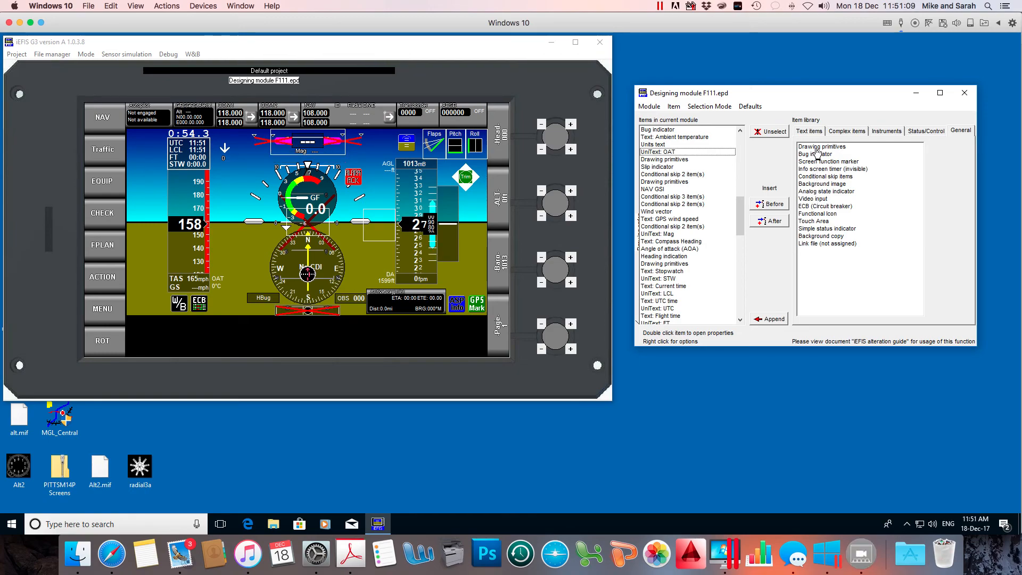
mouse_move(193, 269)
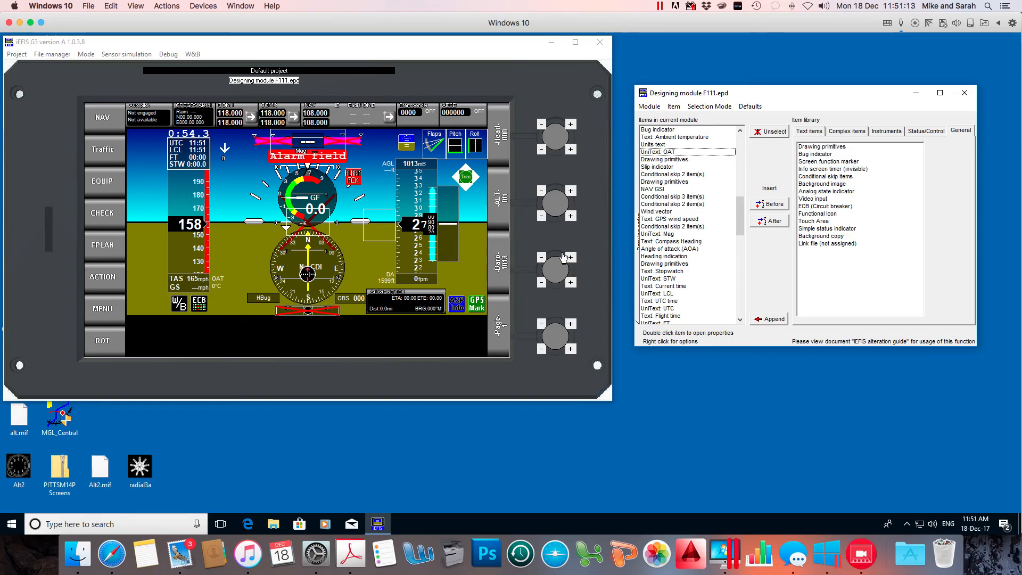
mouse_move(813, 223)
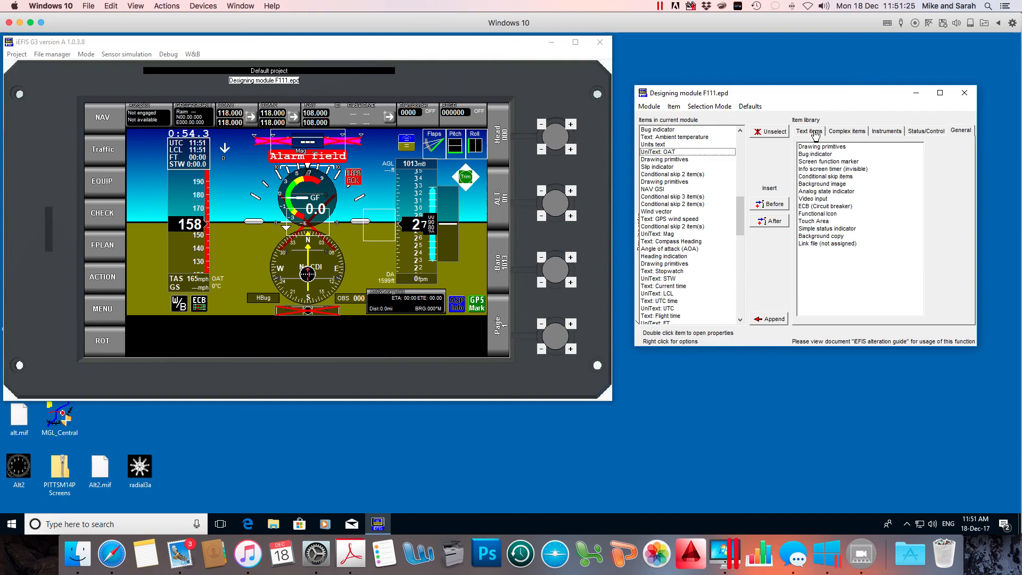
Switch the item library back to the Text items category.
left_click(808, 131)
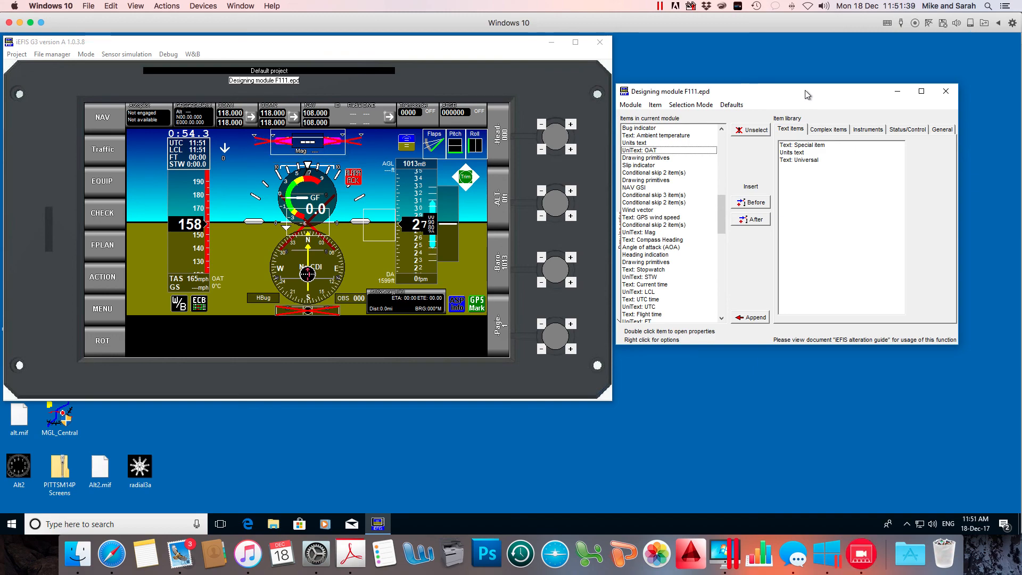
mouse_move(946, 91)
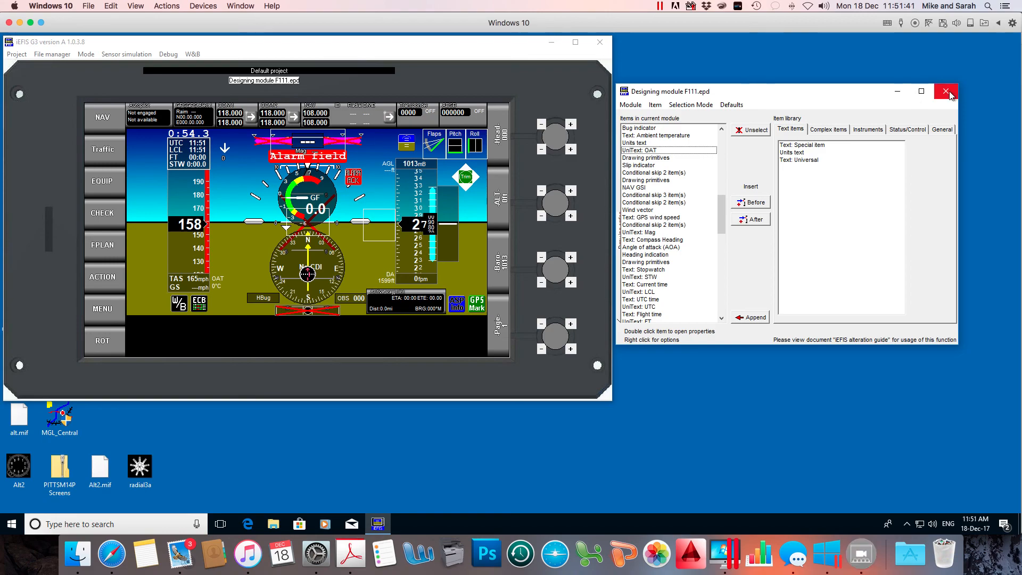